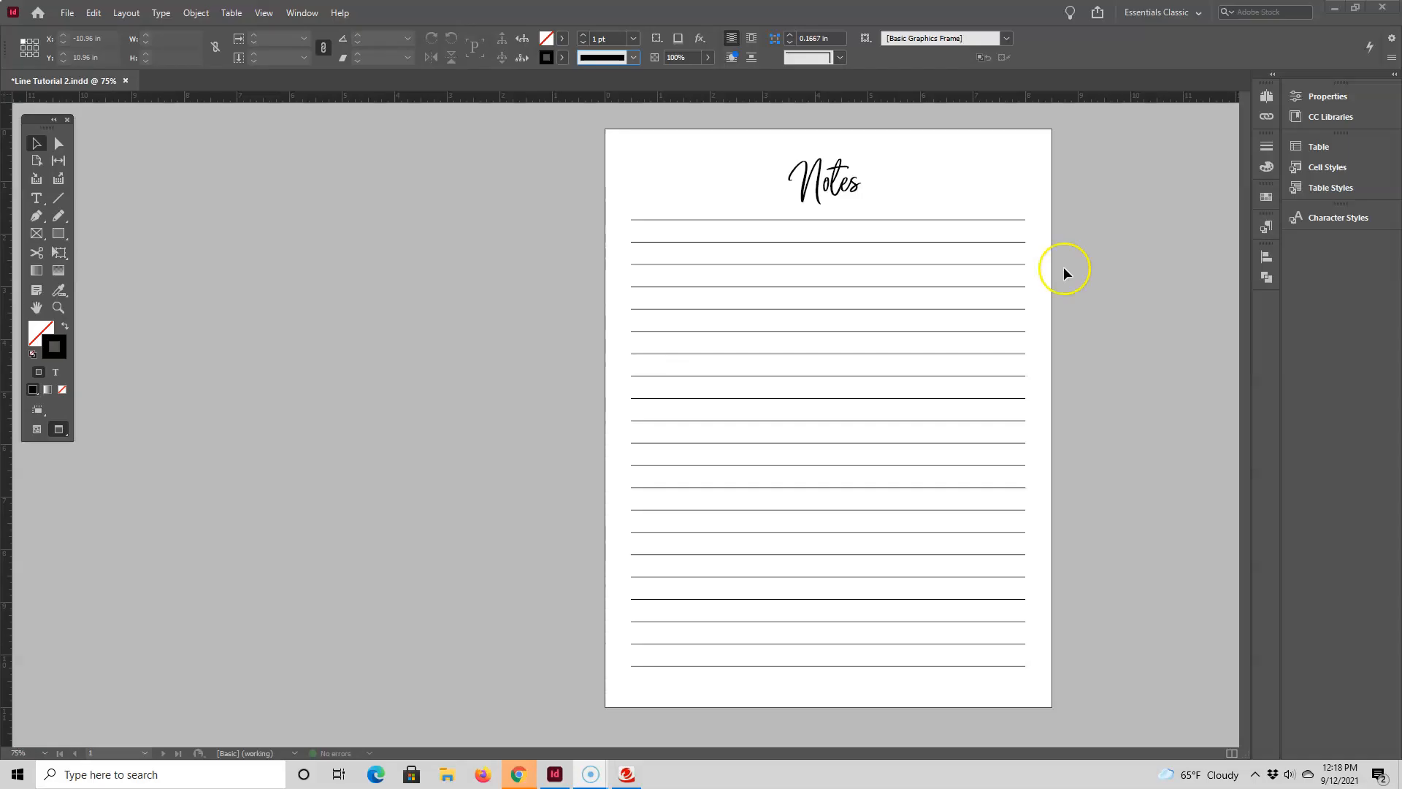
mouse_move(1065, 275)
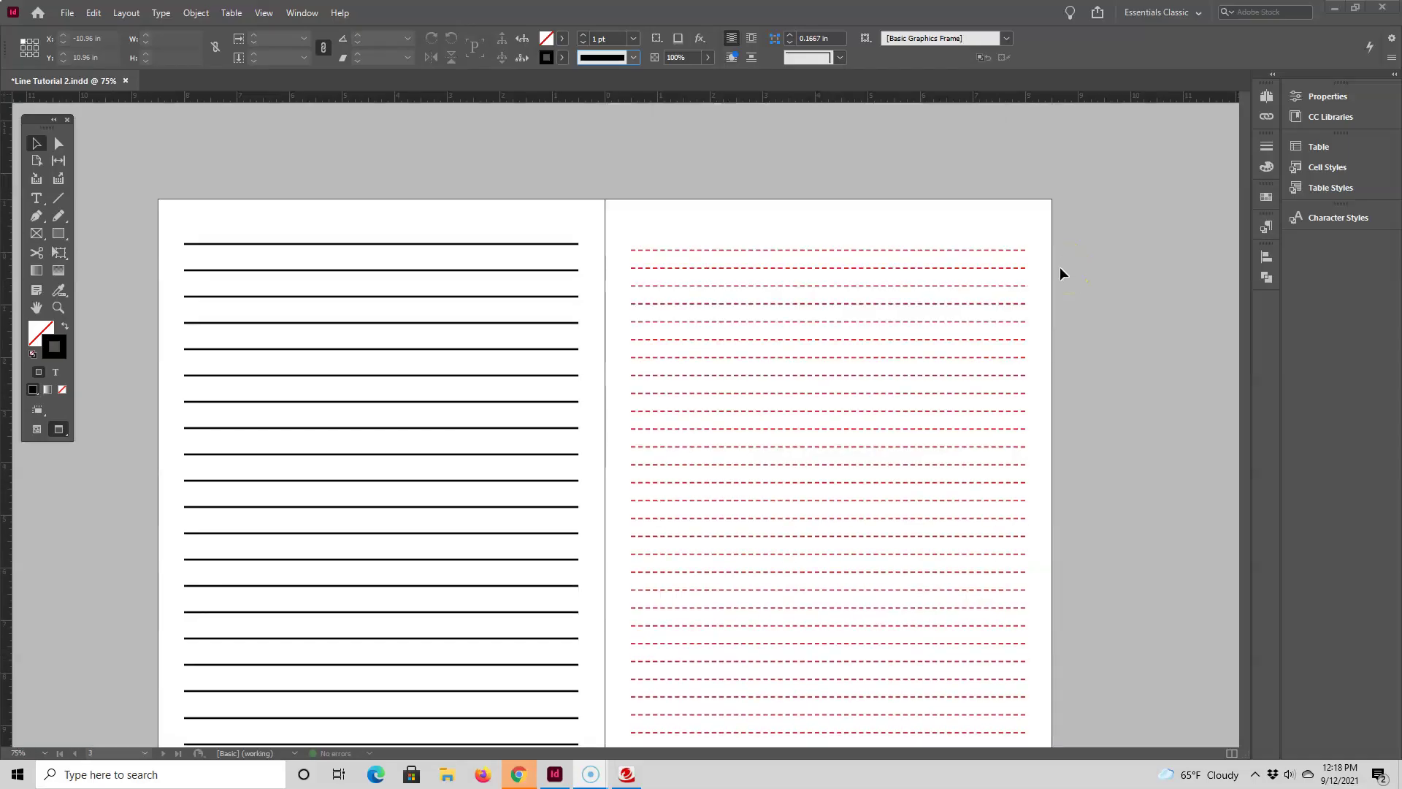
Scroll down to the spread with the 'Line Tool + Step & Repeat' title and blank facing page
scroll("down", 3)
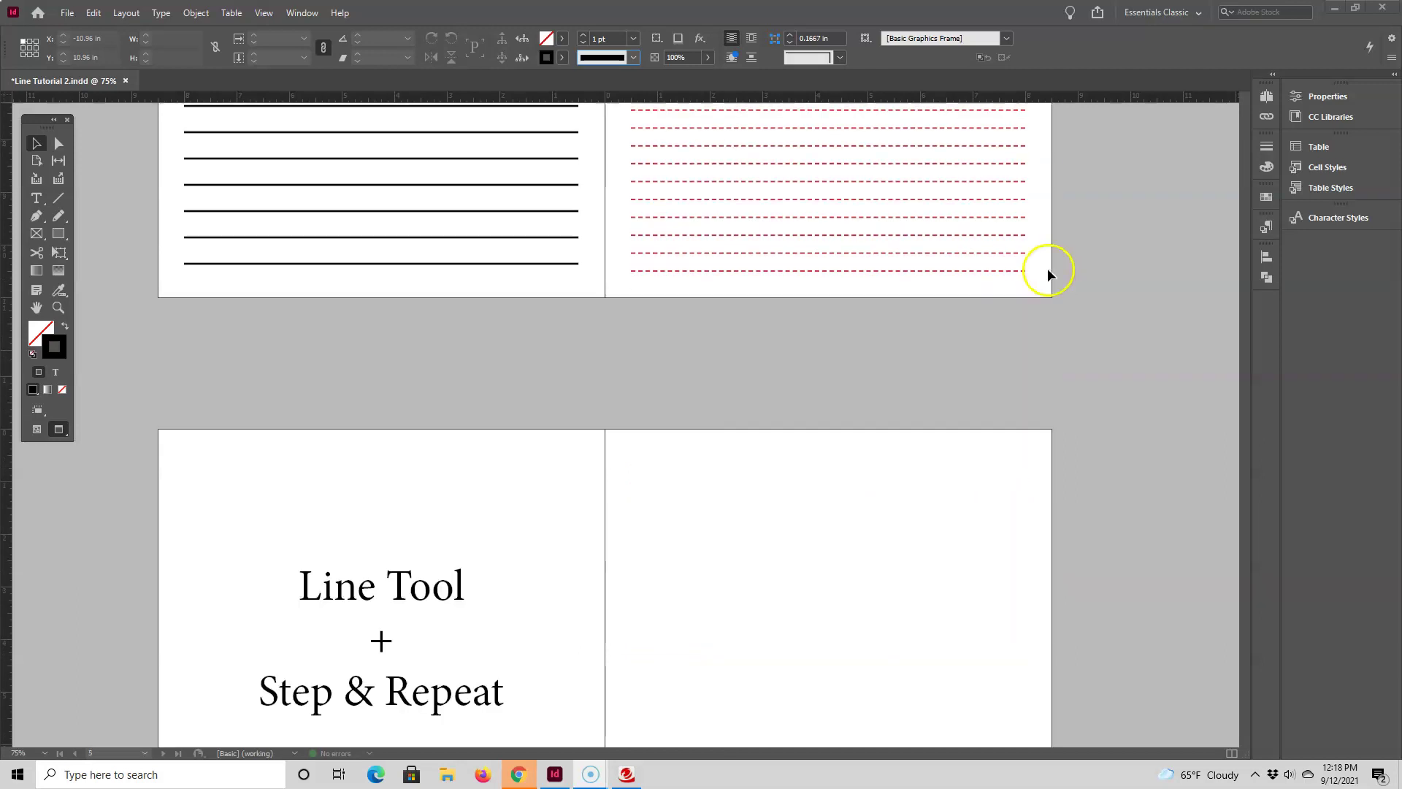
scroll("down", 3)
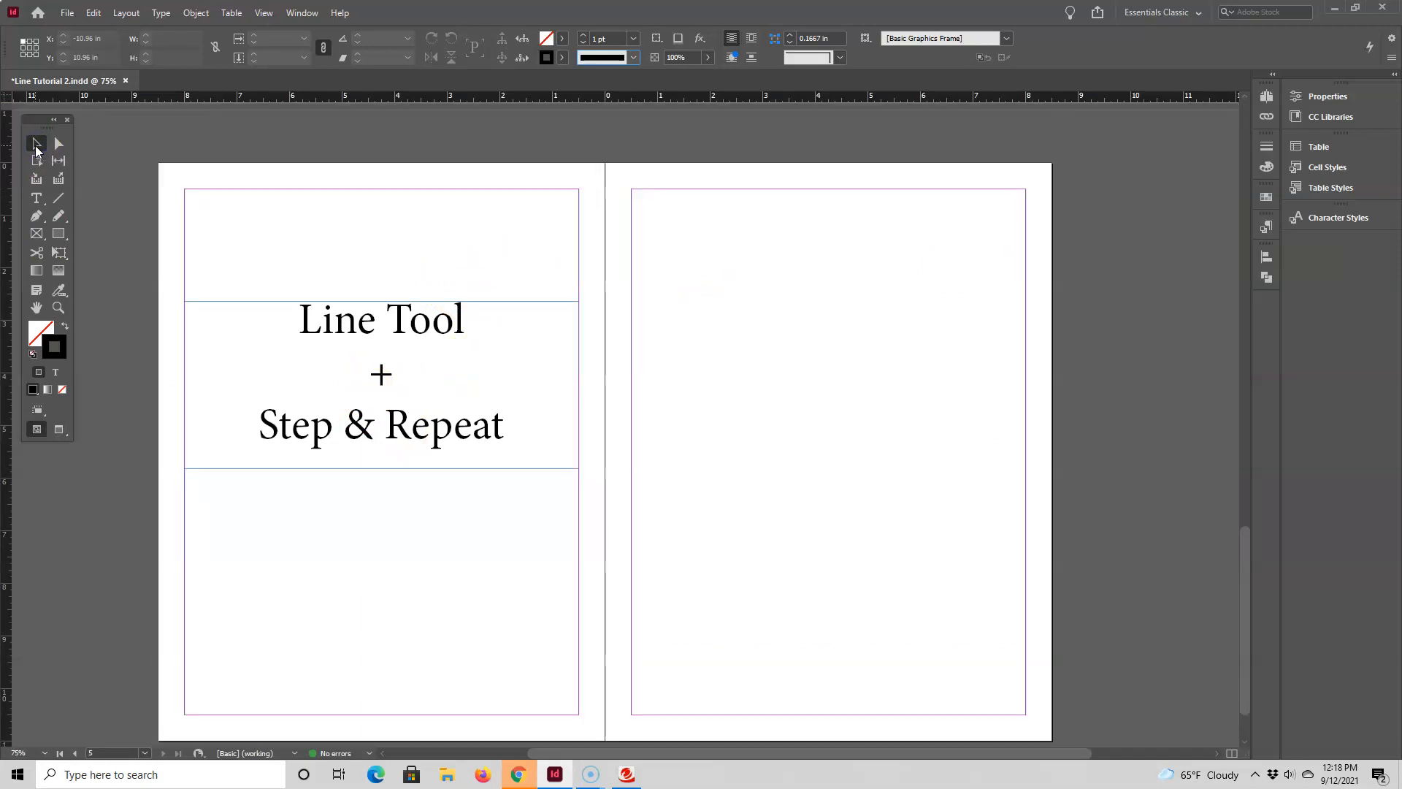
mouse_move(647, 231)
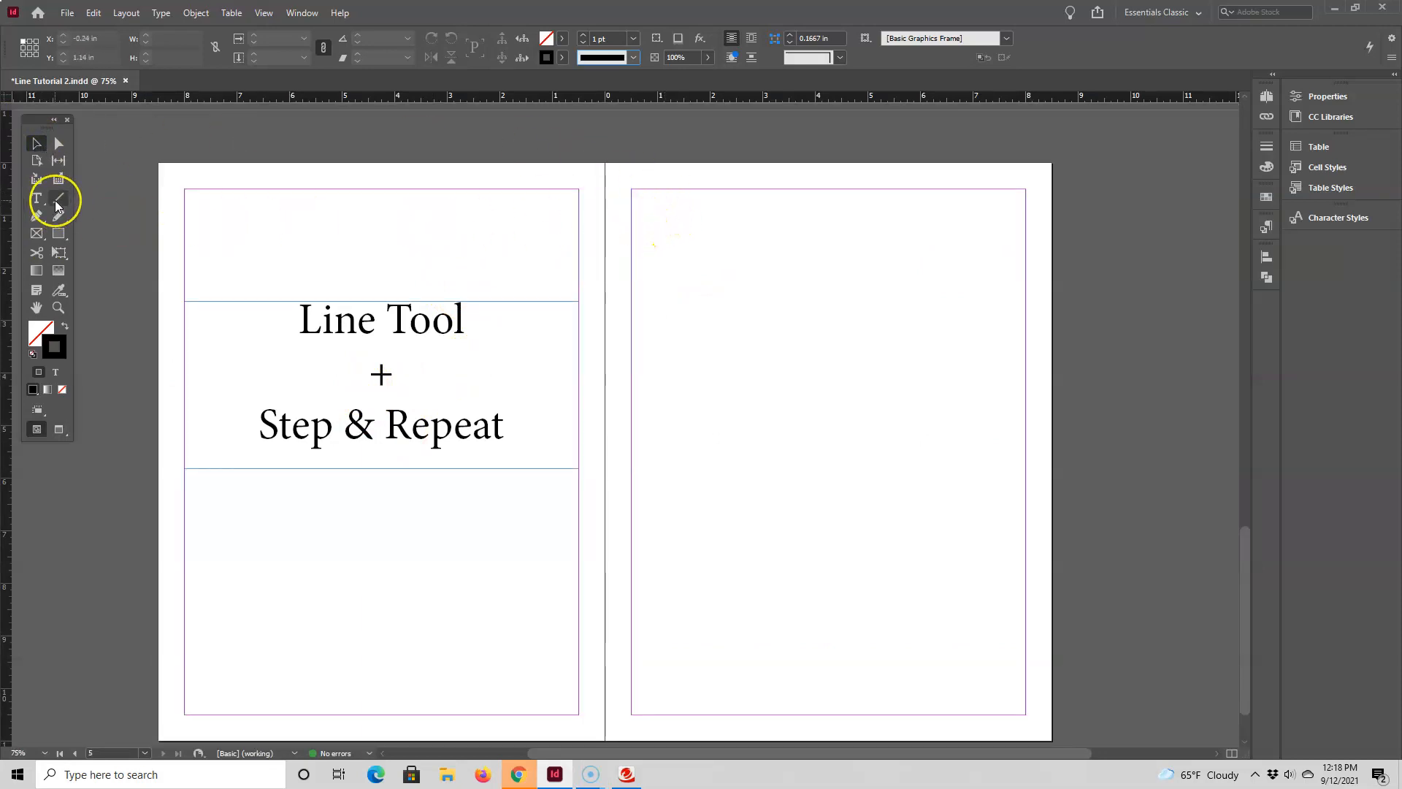
Choose the Line Tool to draw a horizontal rule margin to margin near the page top
left_click(57, 199)
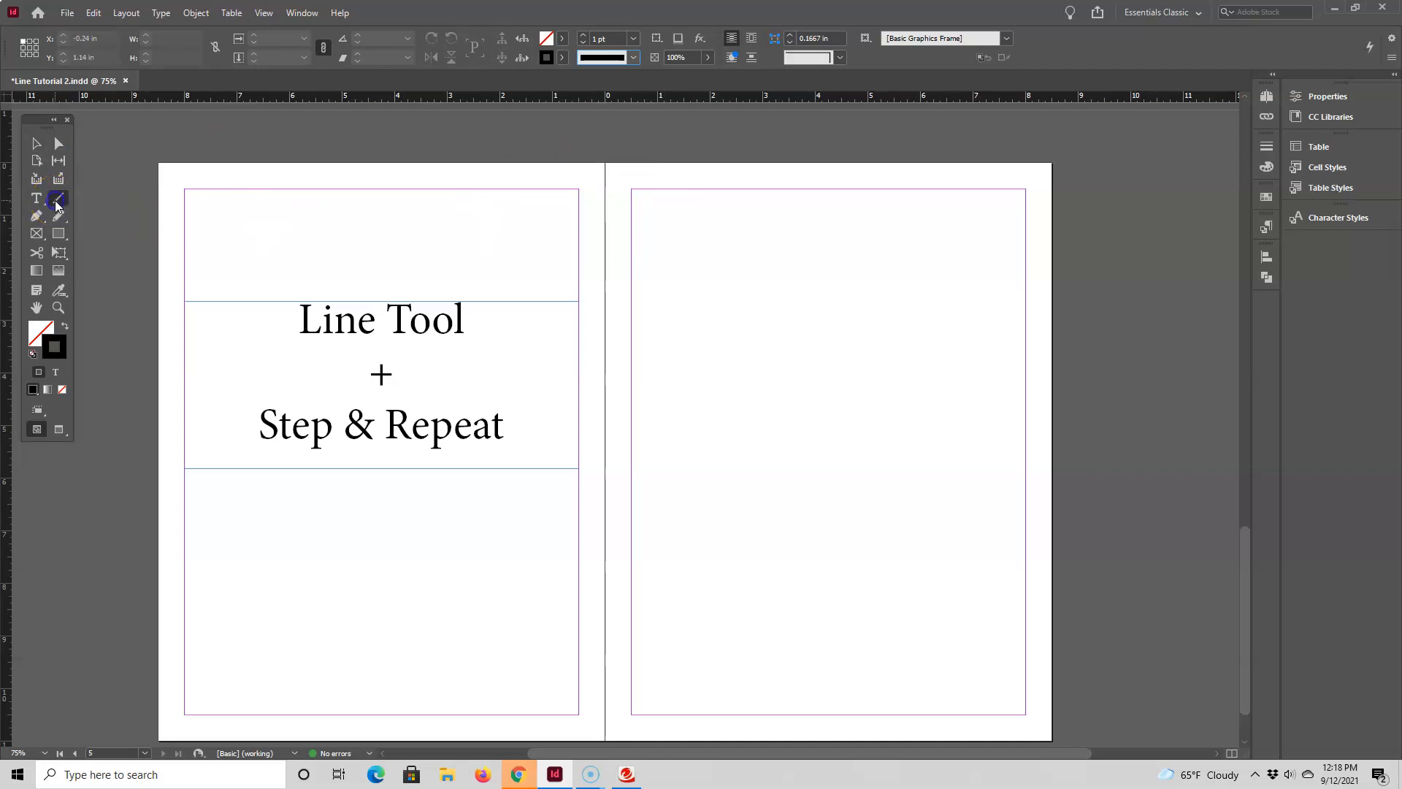
left_click(57, 199)
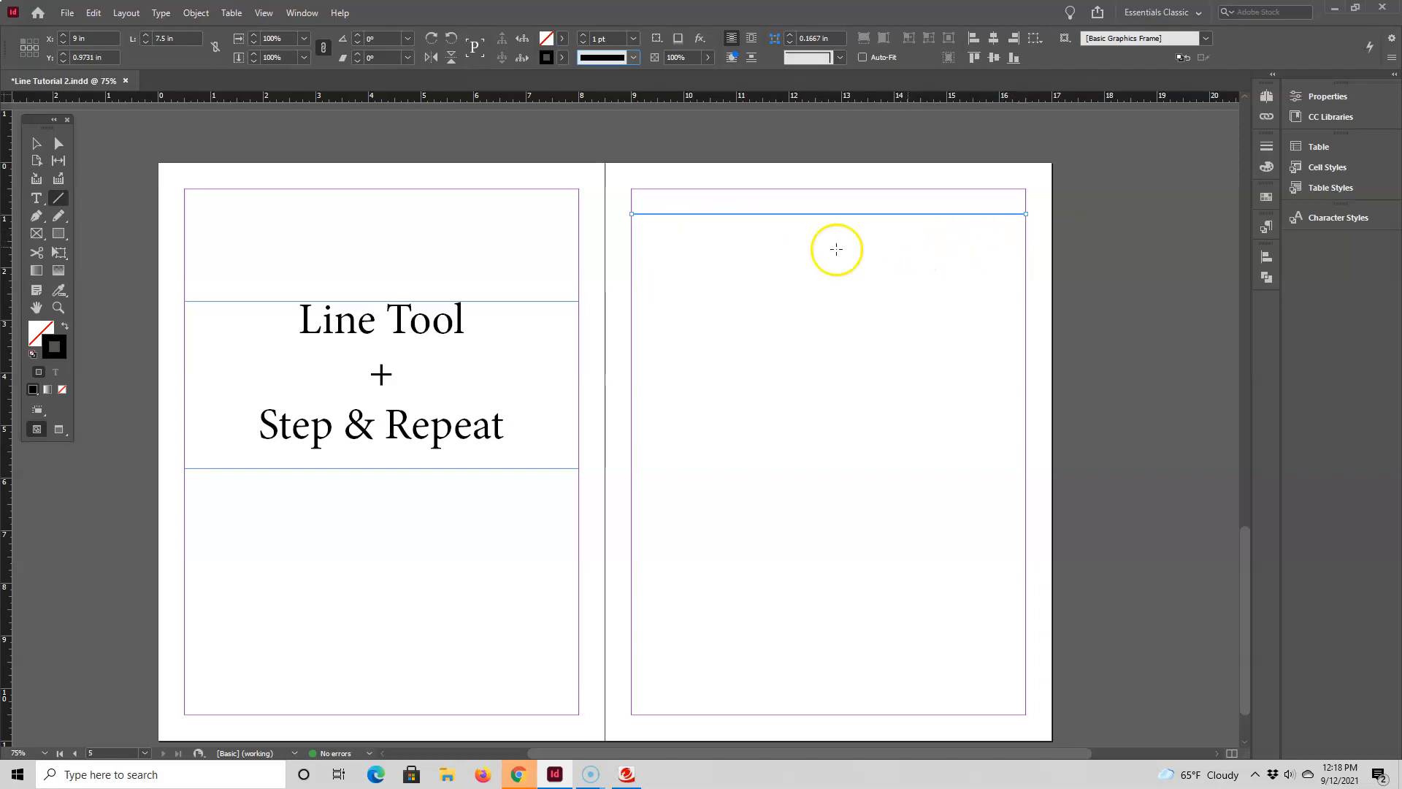
mouse_move(273, 155)
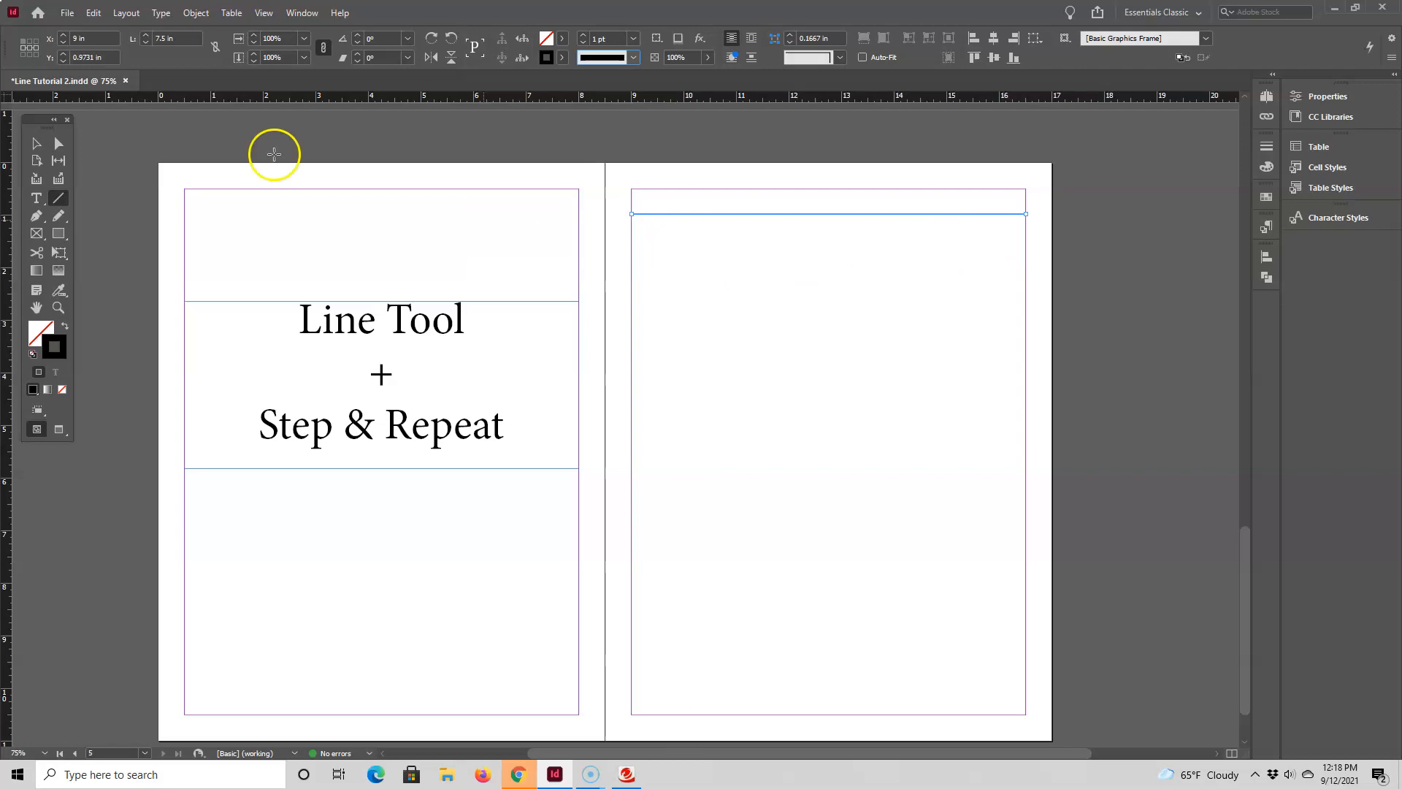
mouse_move(93, 13)
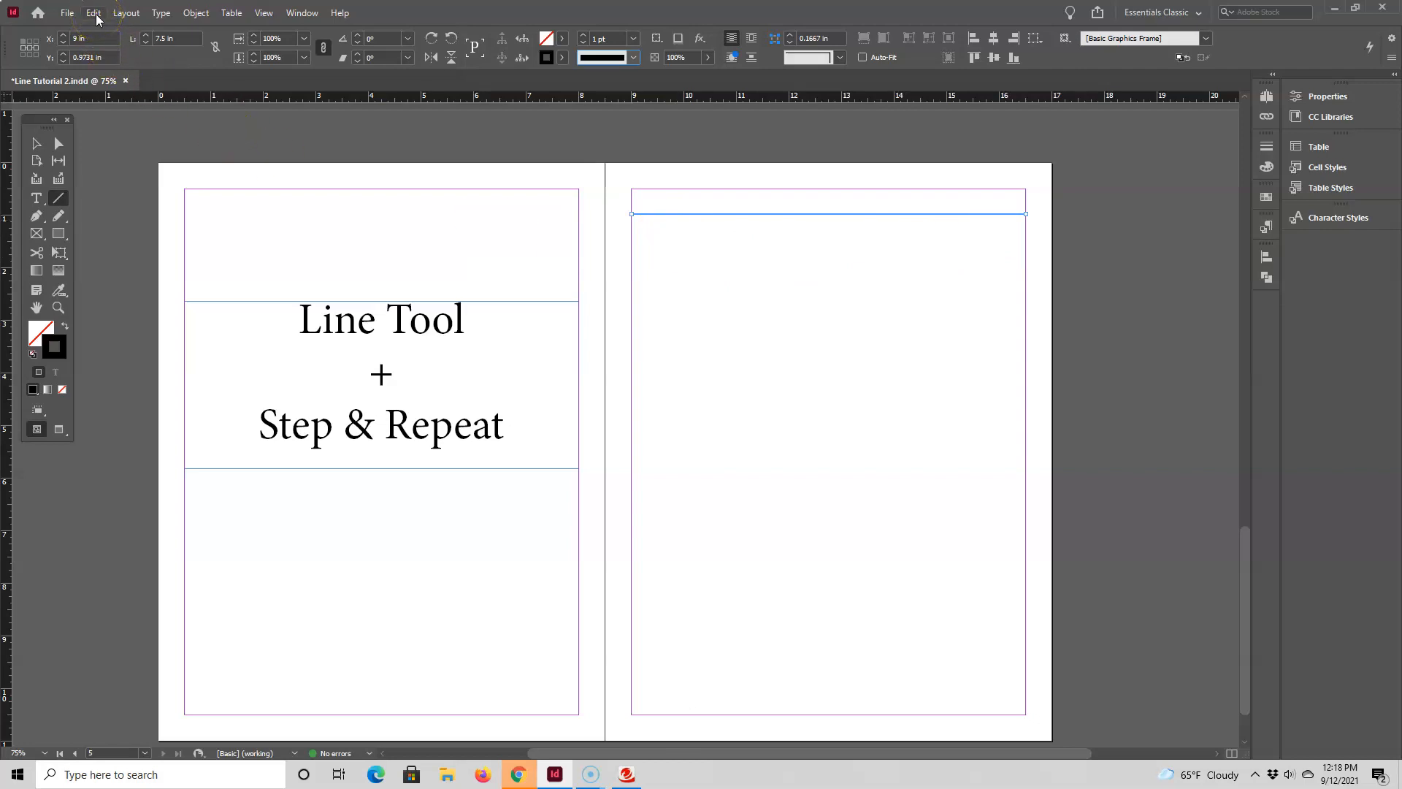
Step and Repeat the top rule with Count 15 and 0.5 in vertical offset
left_click(92, 13)
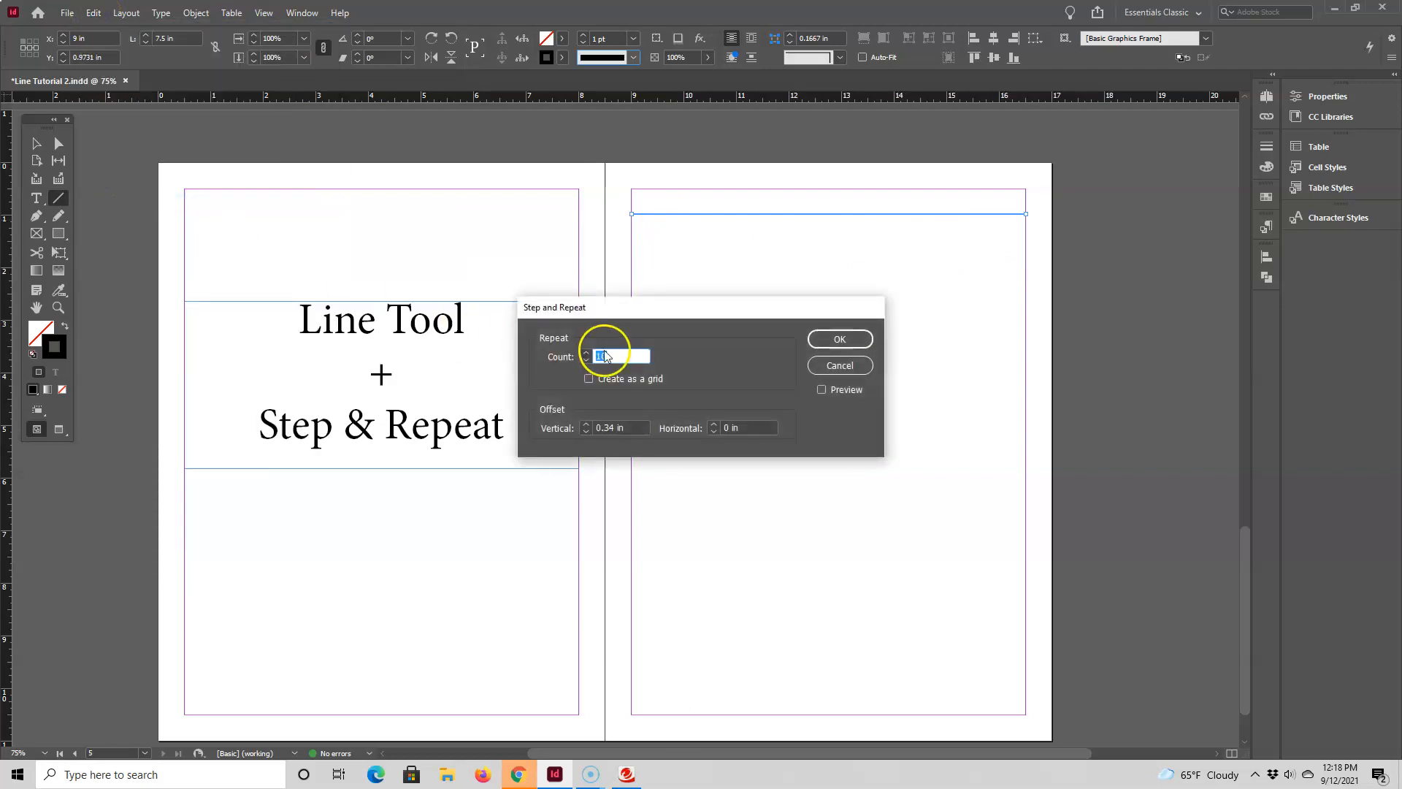
type("10")
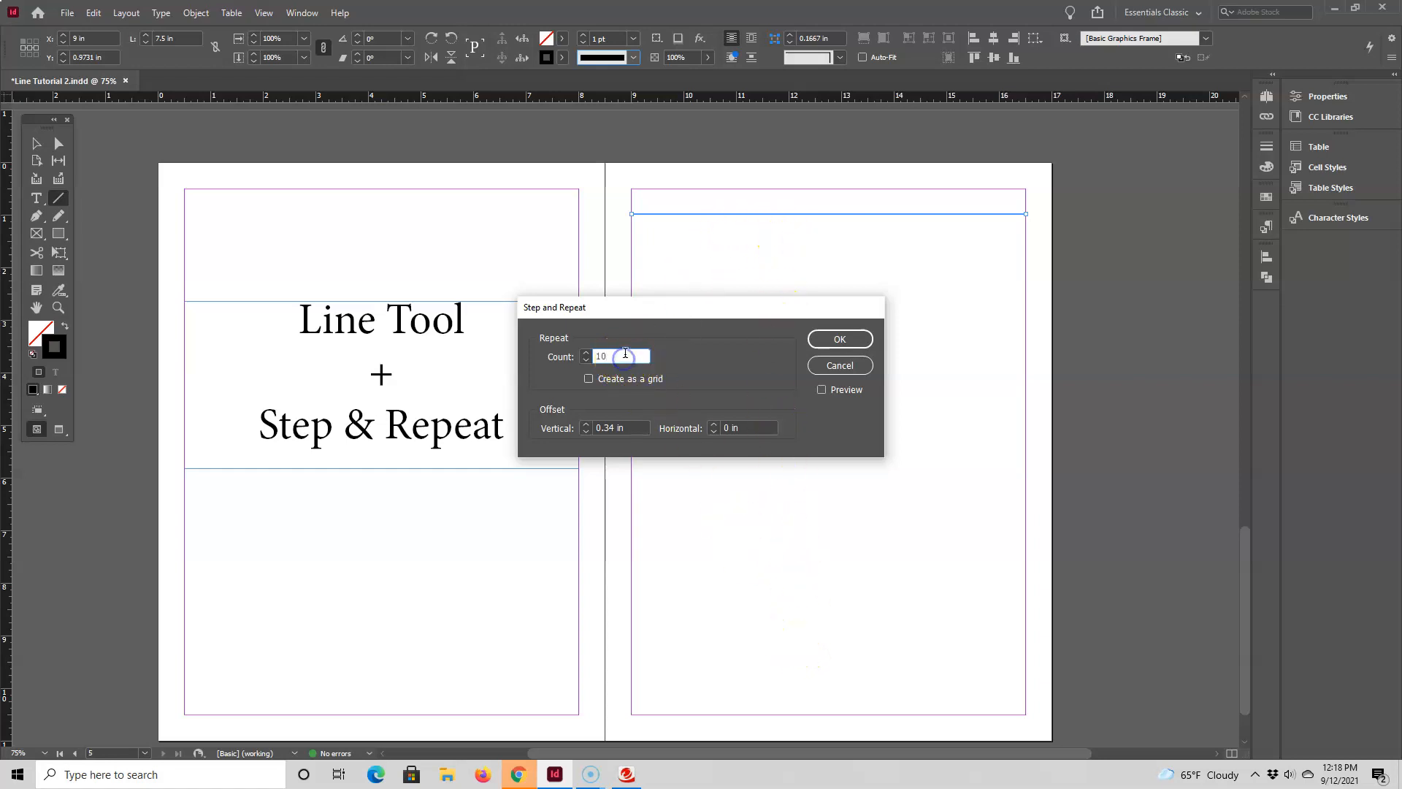
triple_click(620, 356)
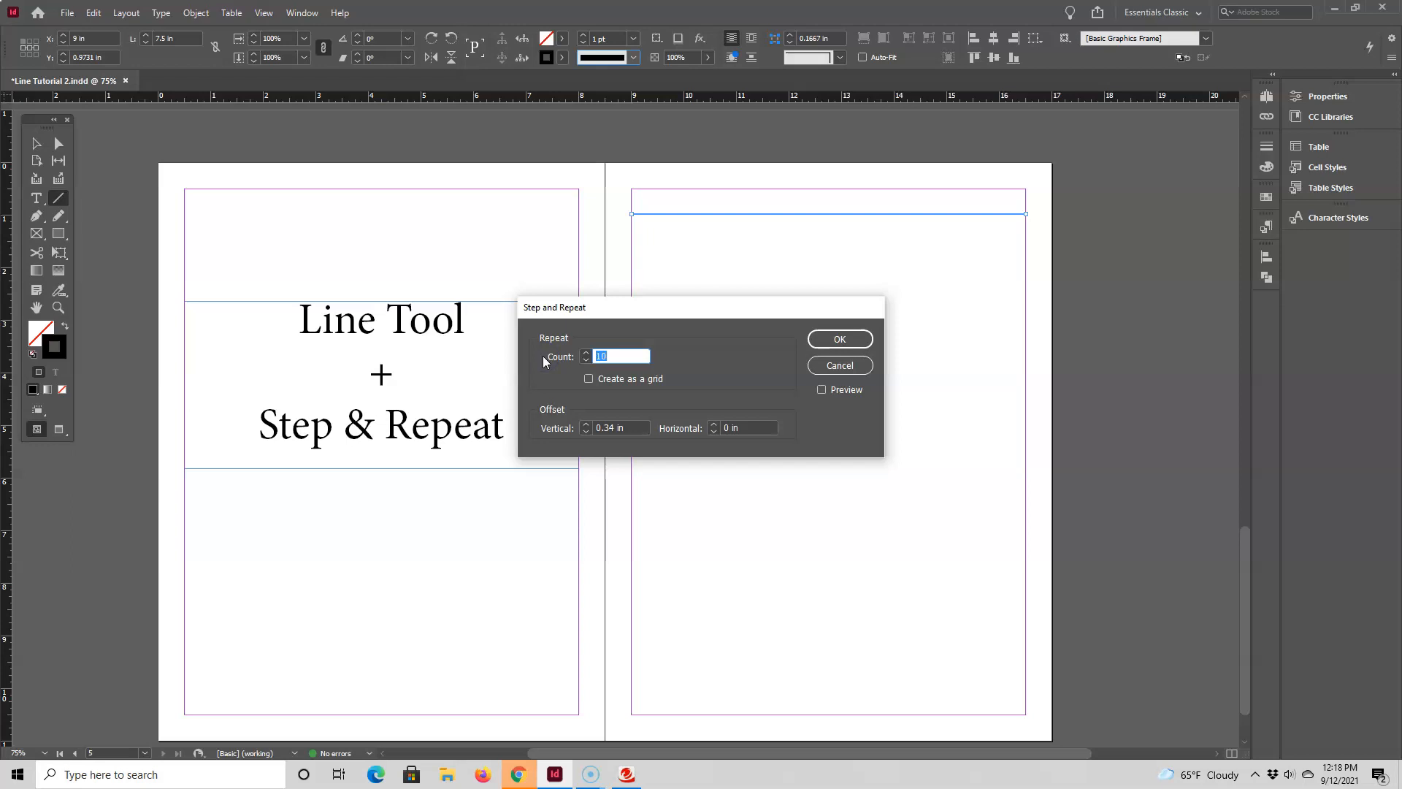
type("15")
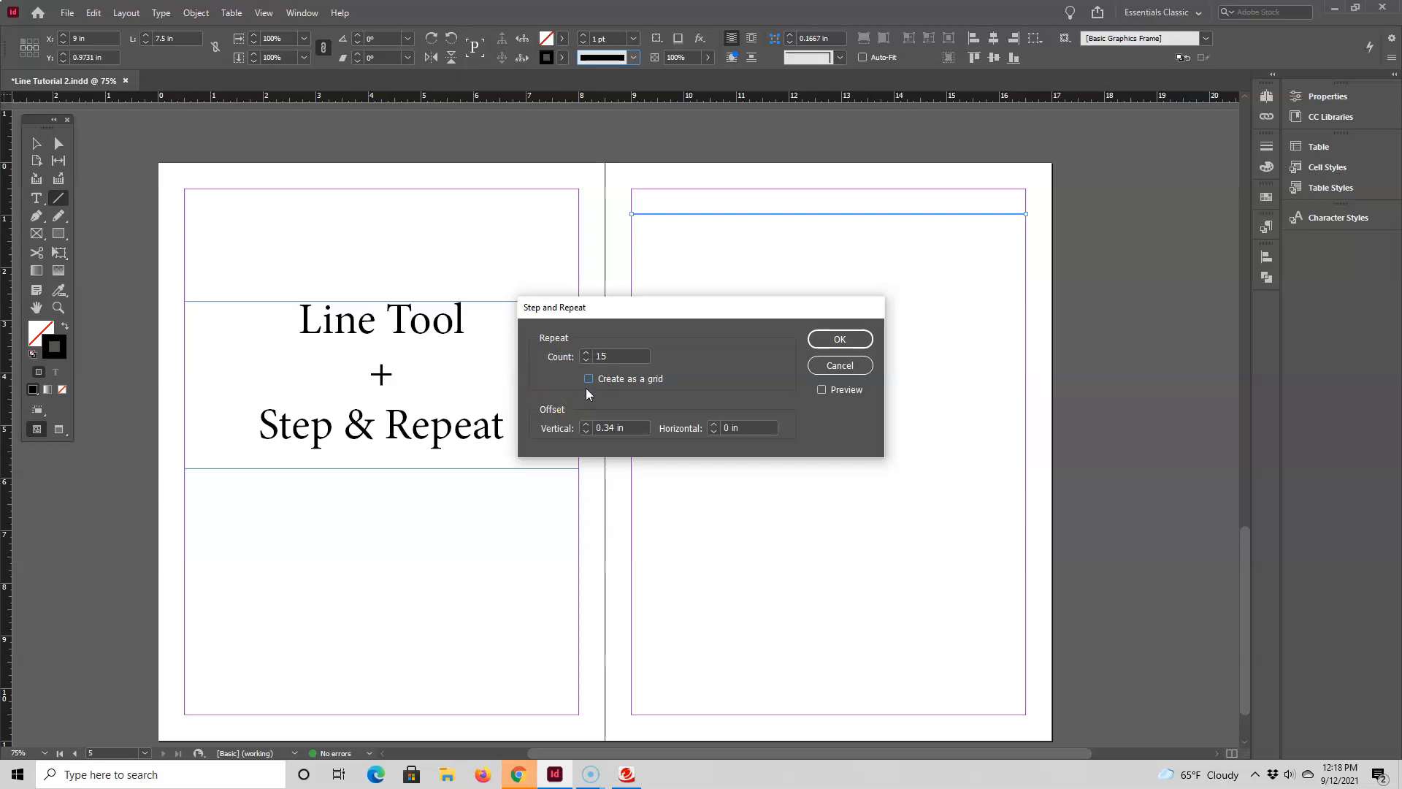
mouse_move(590, 440)
type("0.5")
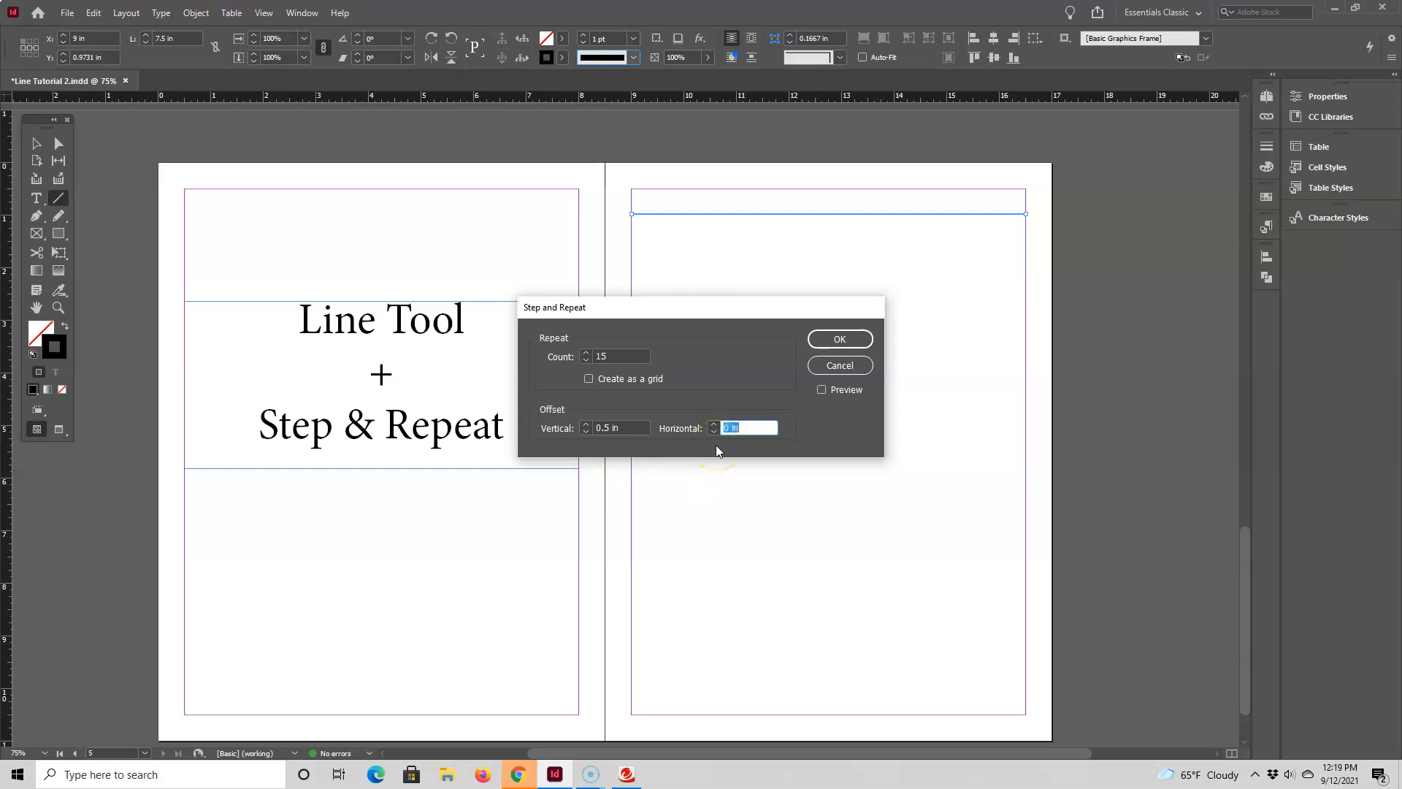
mouse_move(772, 393)
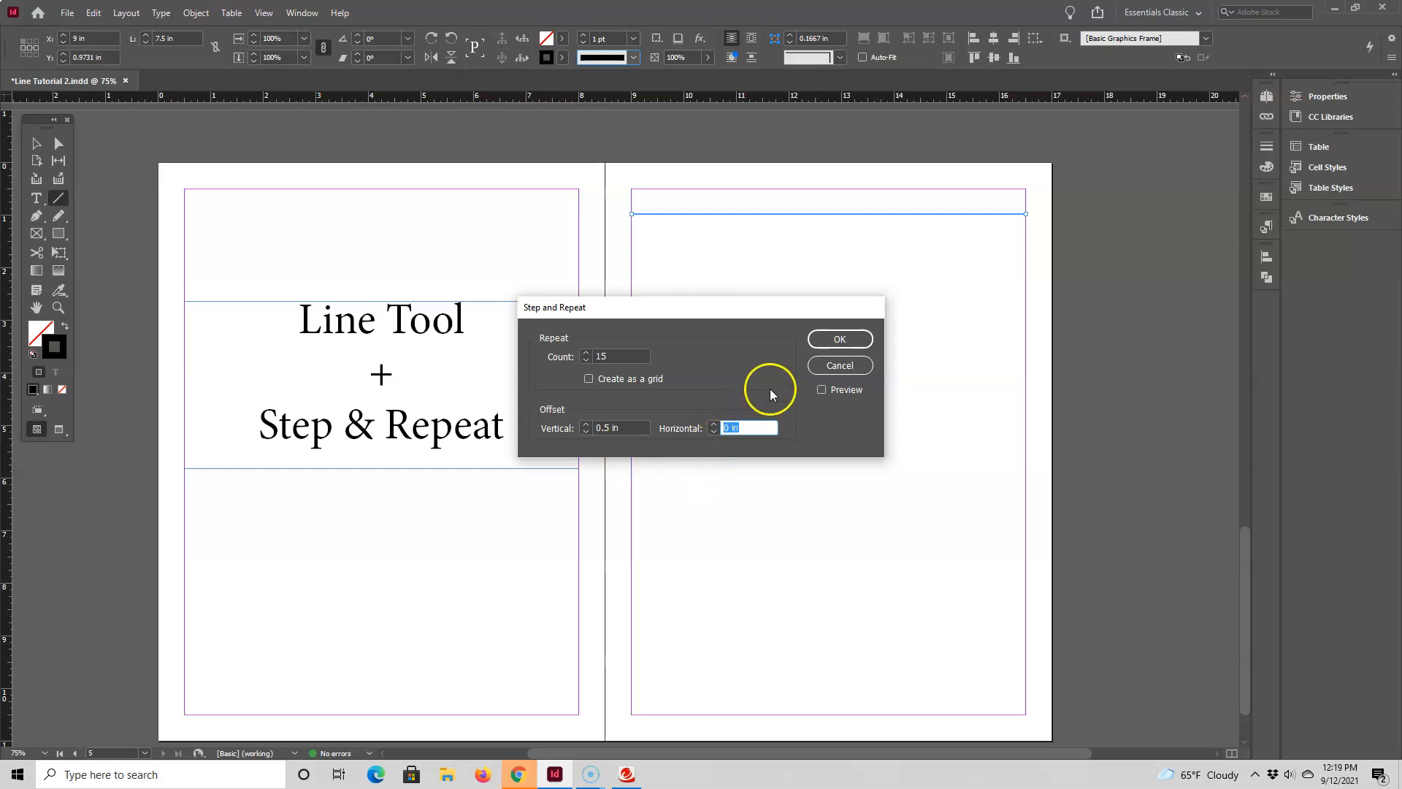
left_click(839, 337)
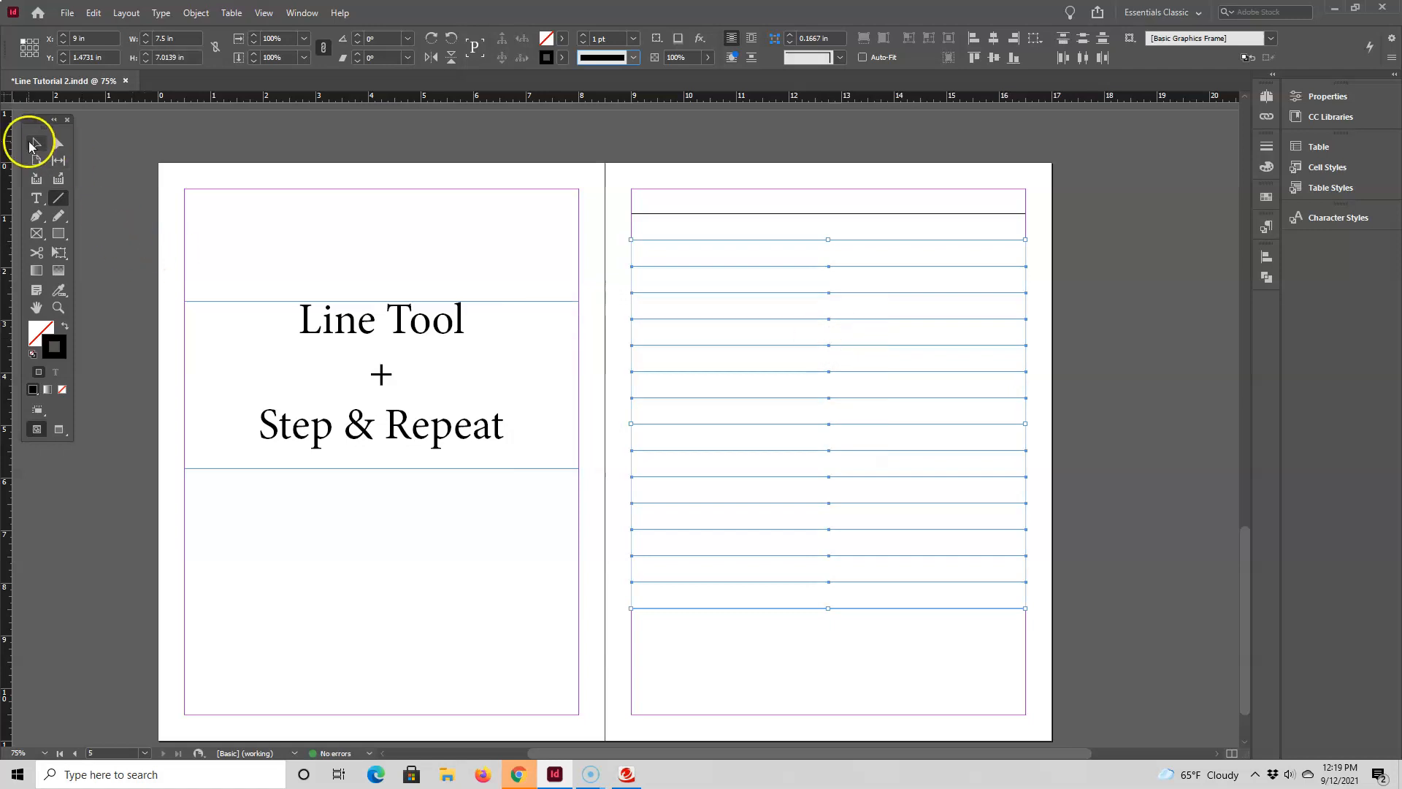
Return to the Selection tool, leaving the page as a clean sheet of ruled lines
left_click(842, 249)
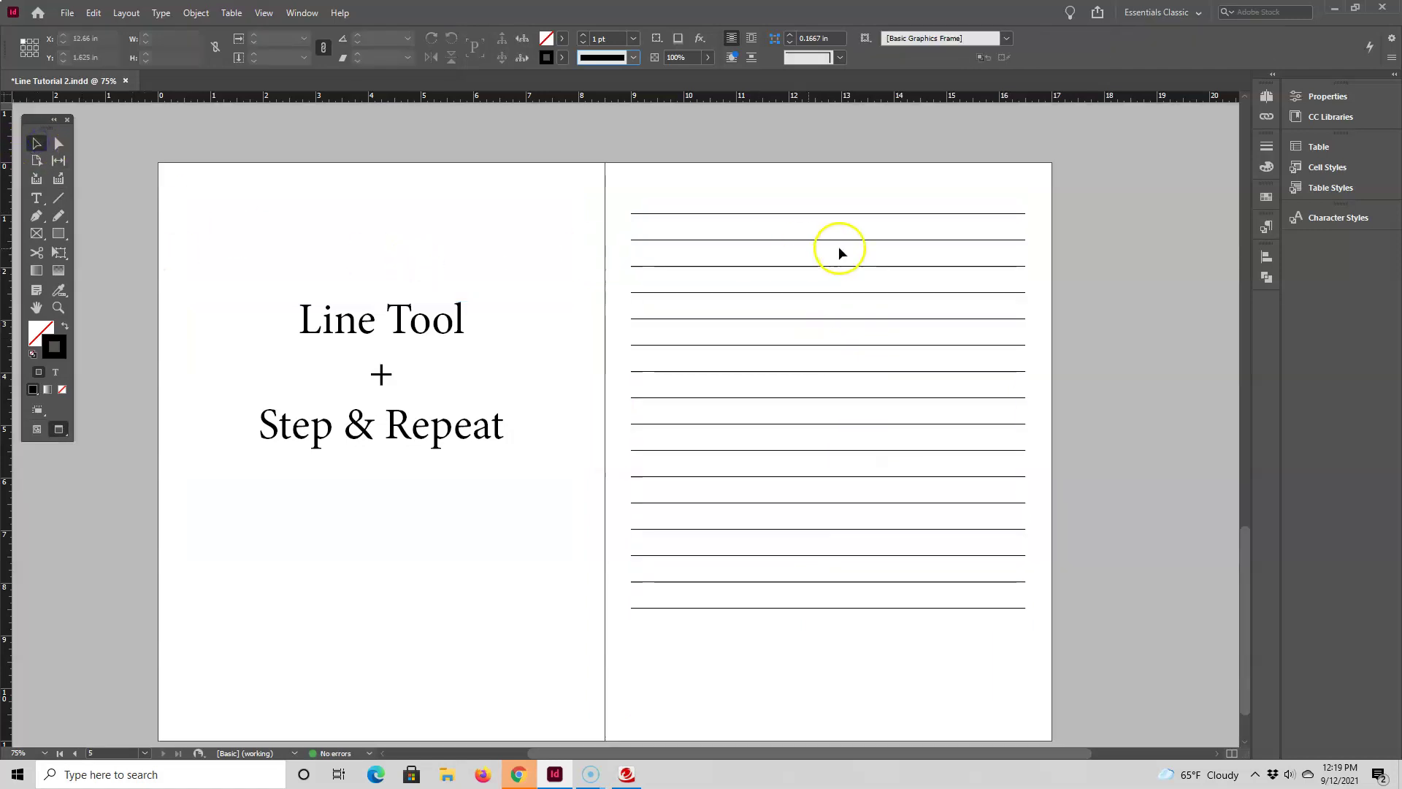
mouse_move(981, 596)
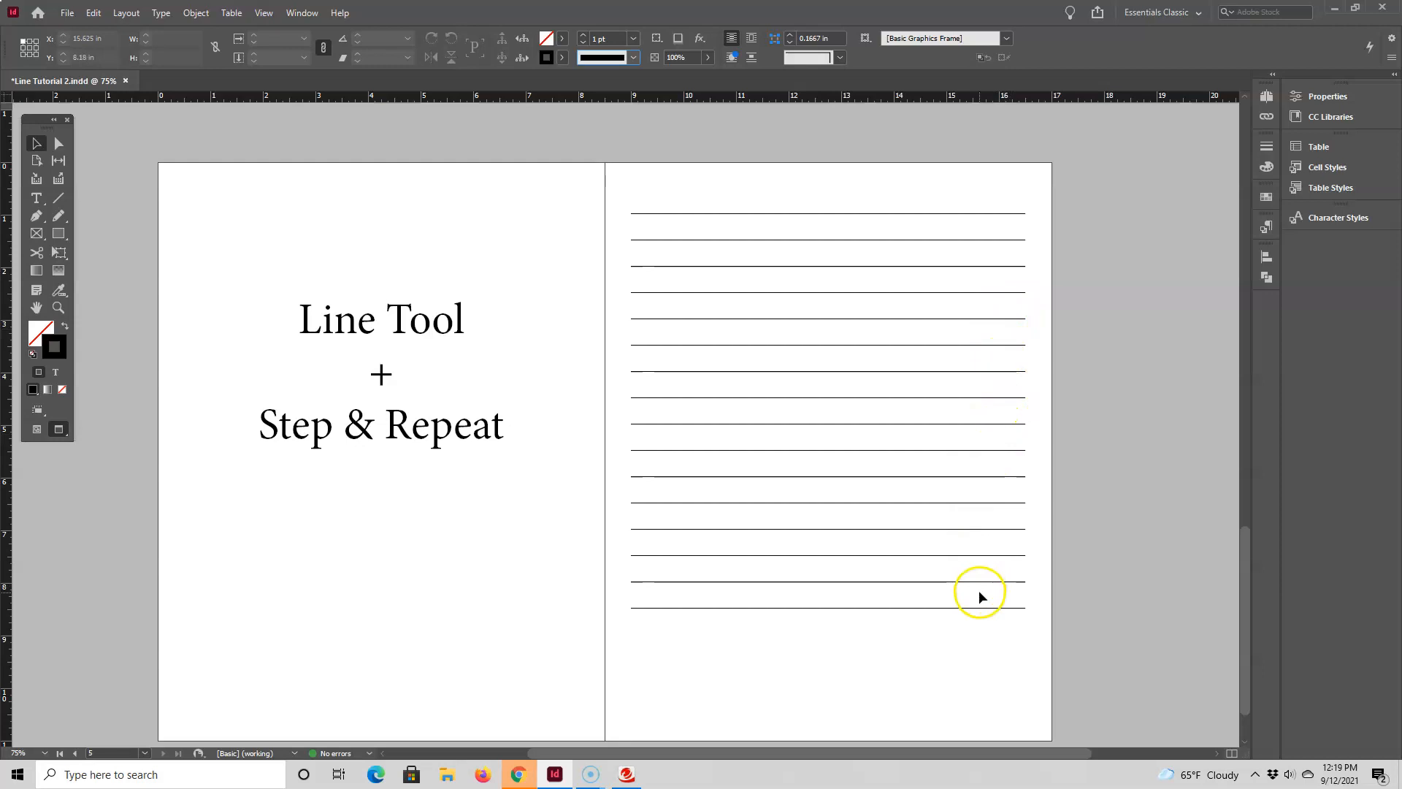
mouse_move(977, 653)
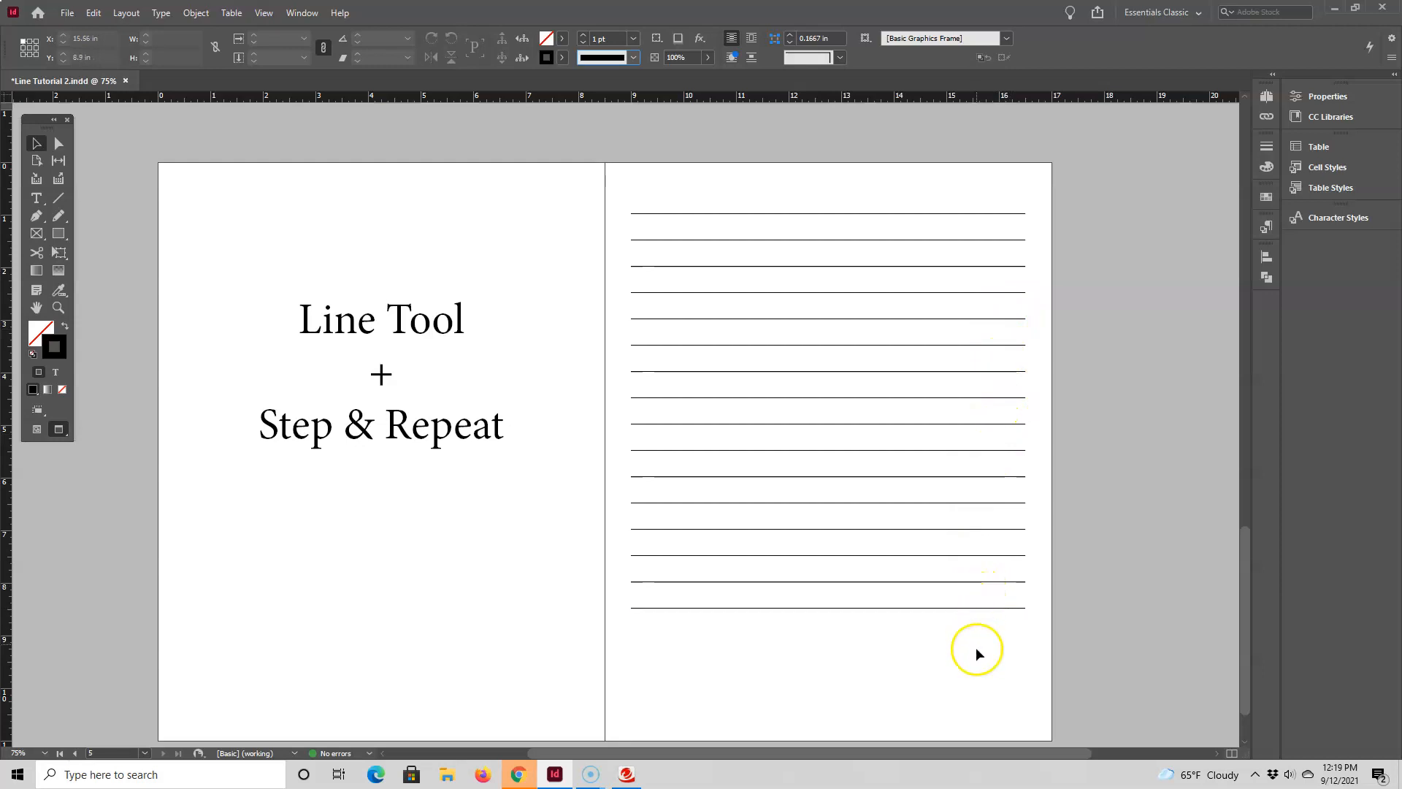
mouse_move(954, 724)
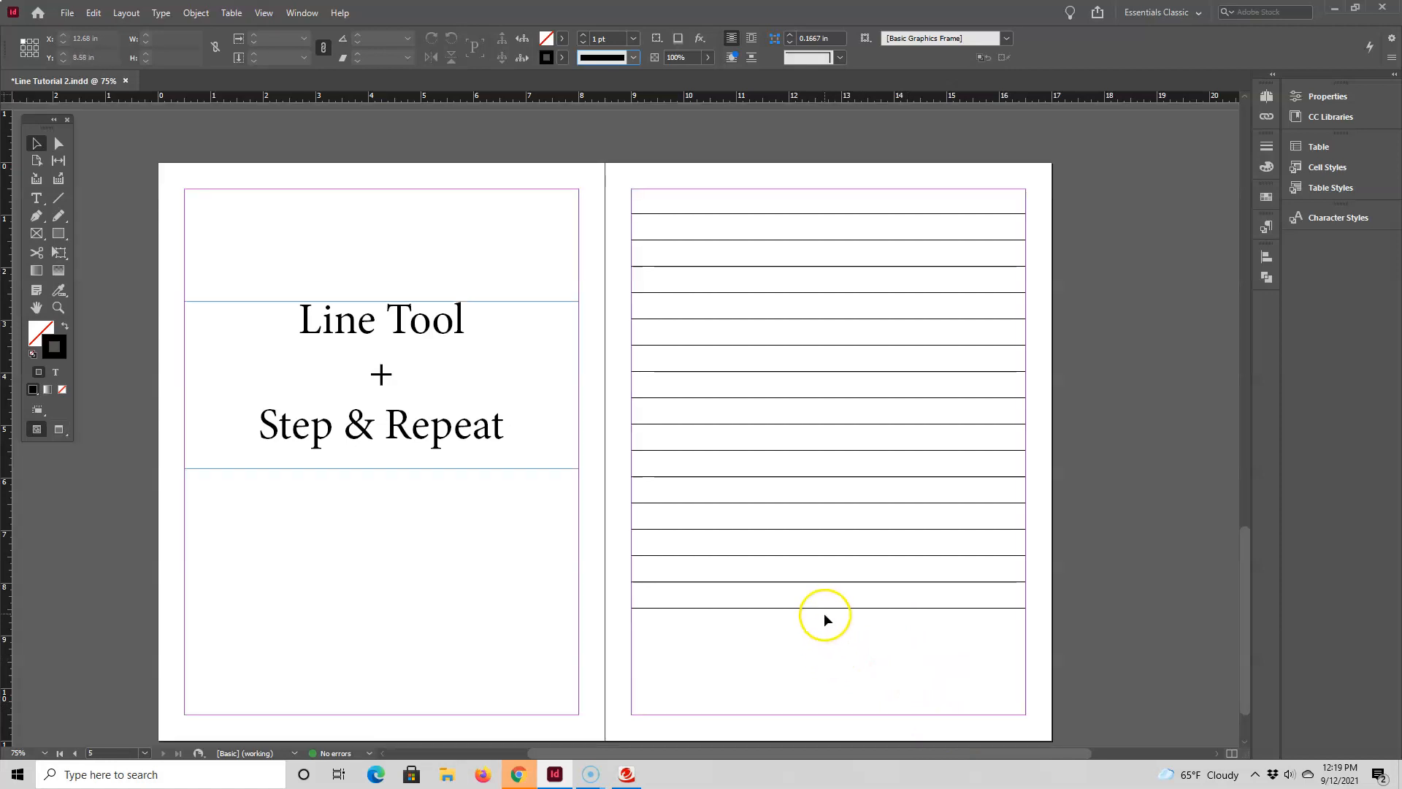
Step and Repeat the bottom line with Count 5 at 0.5 in offset to reach the bottom margin
left_click(824, 608)
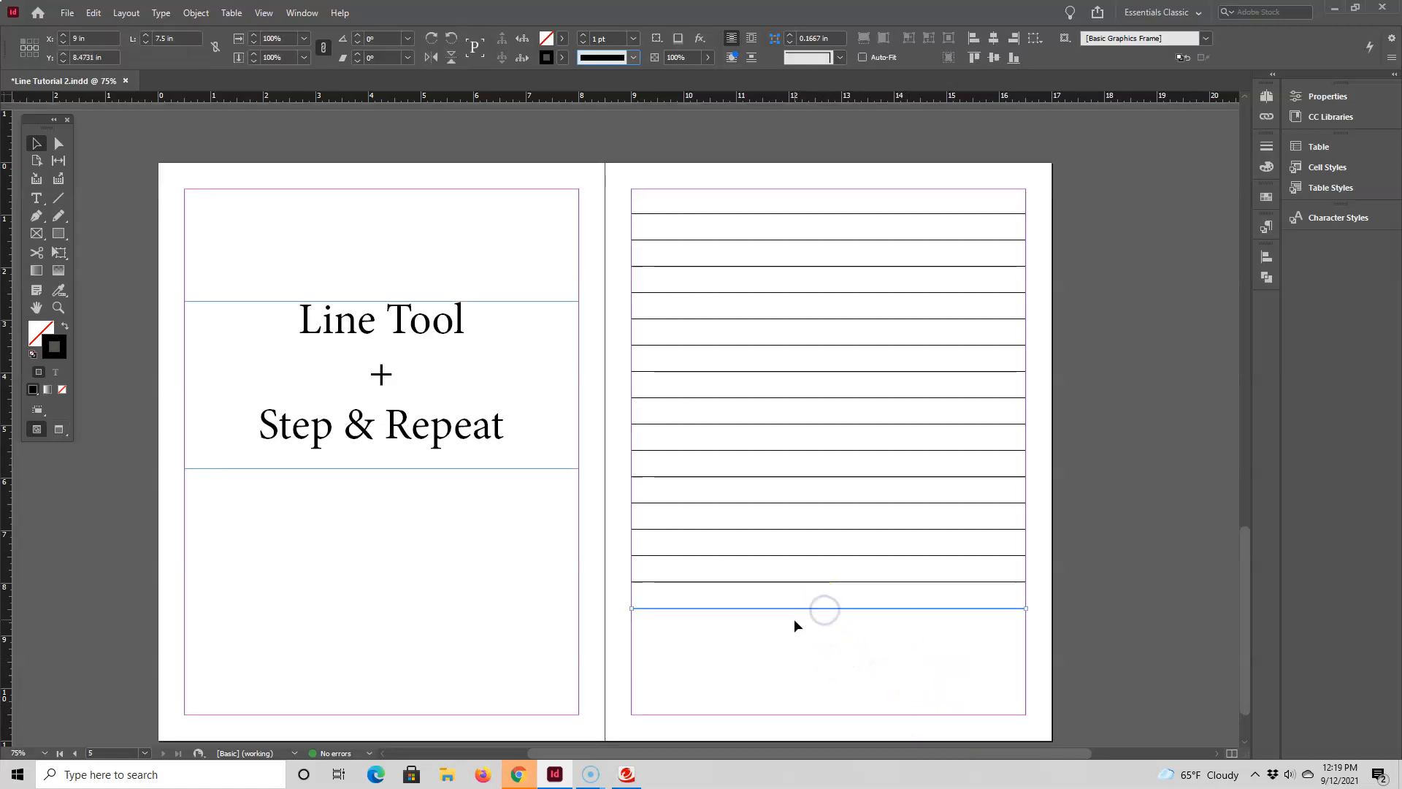
left_click(93, 13)
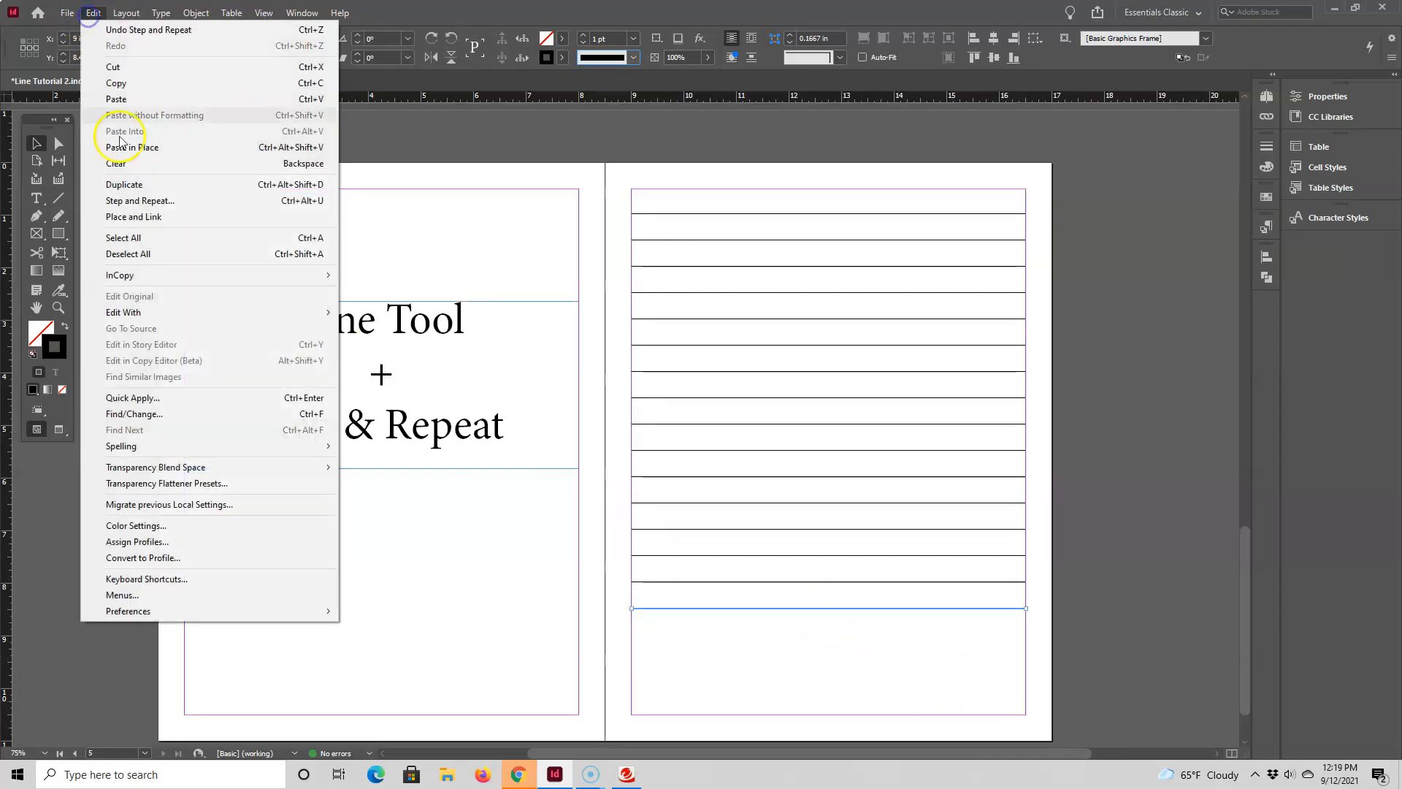
left_click(140, 200)
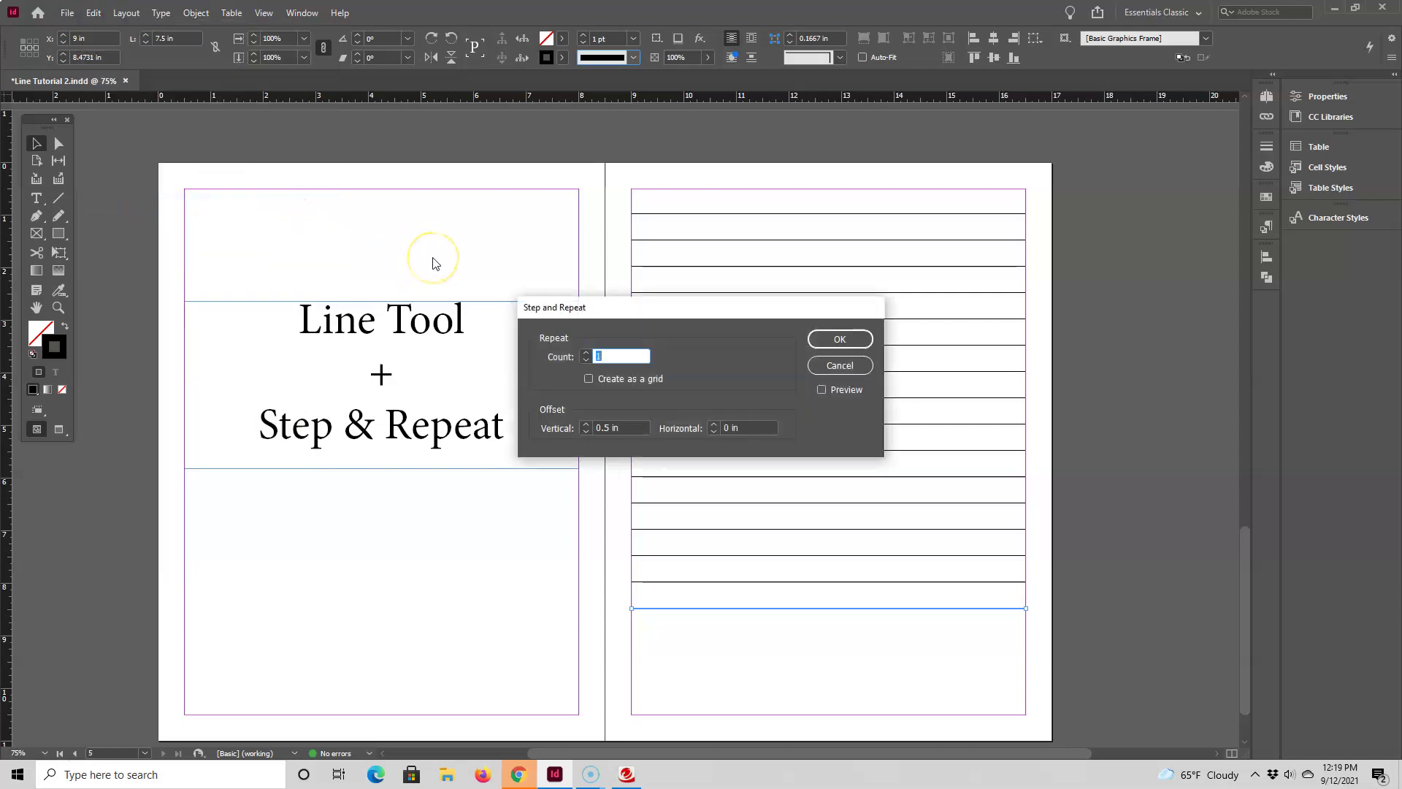
type("5")
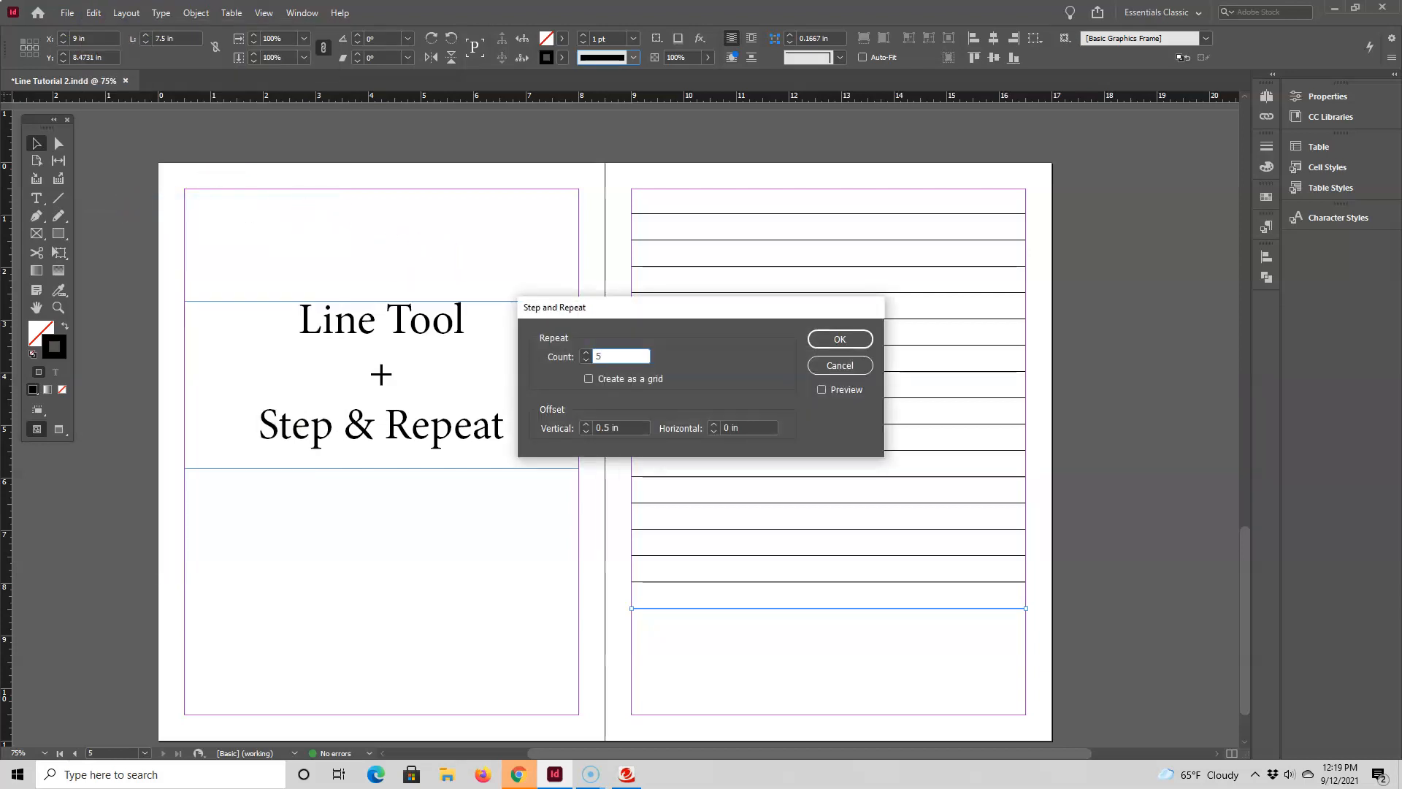
left_click(838, 339)
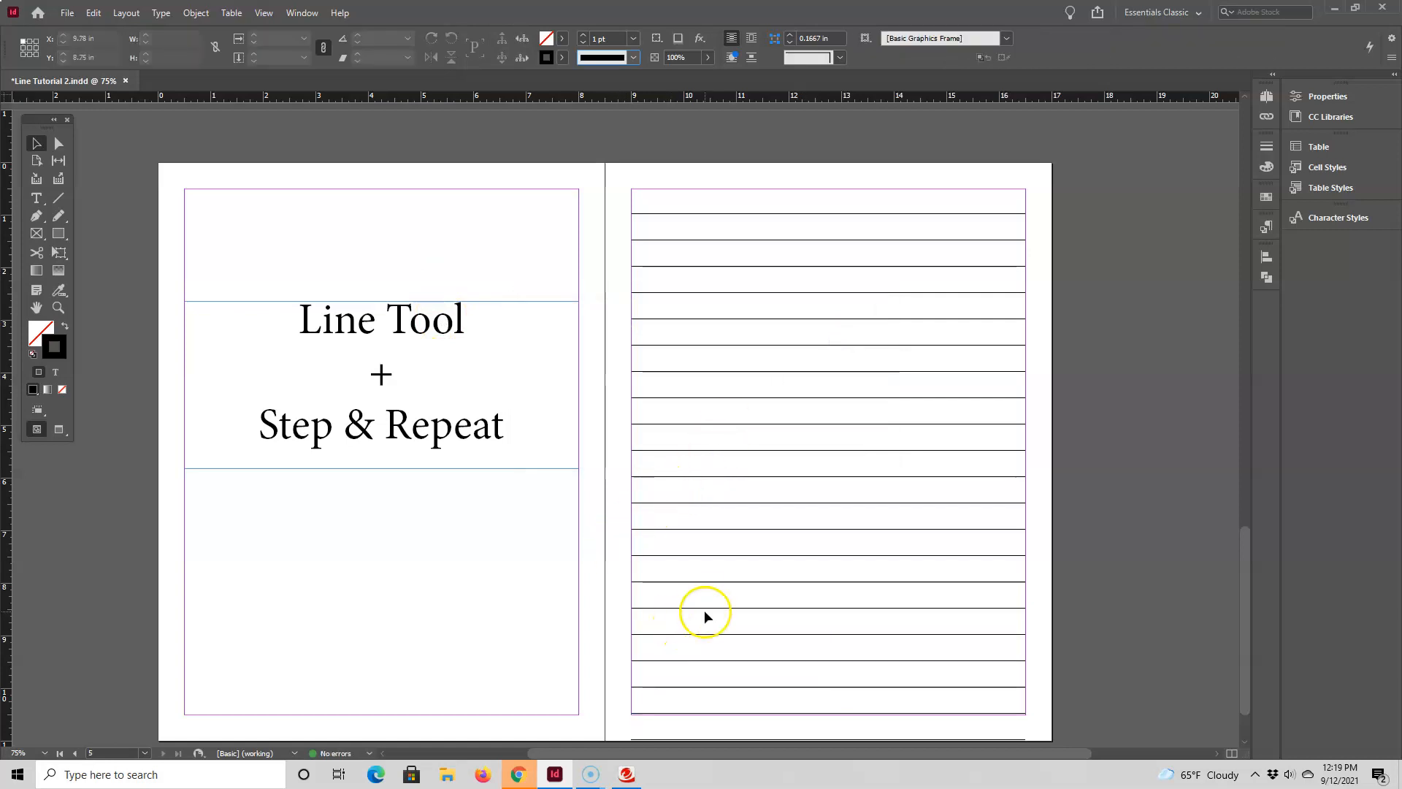
mouse_move(648, 746)
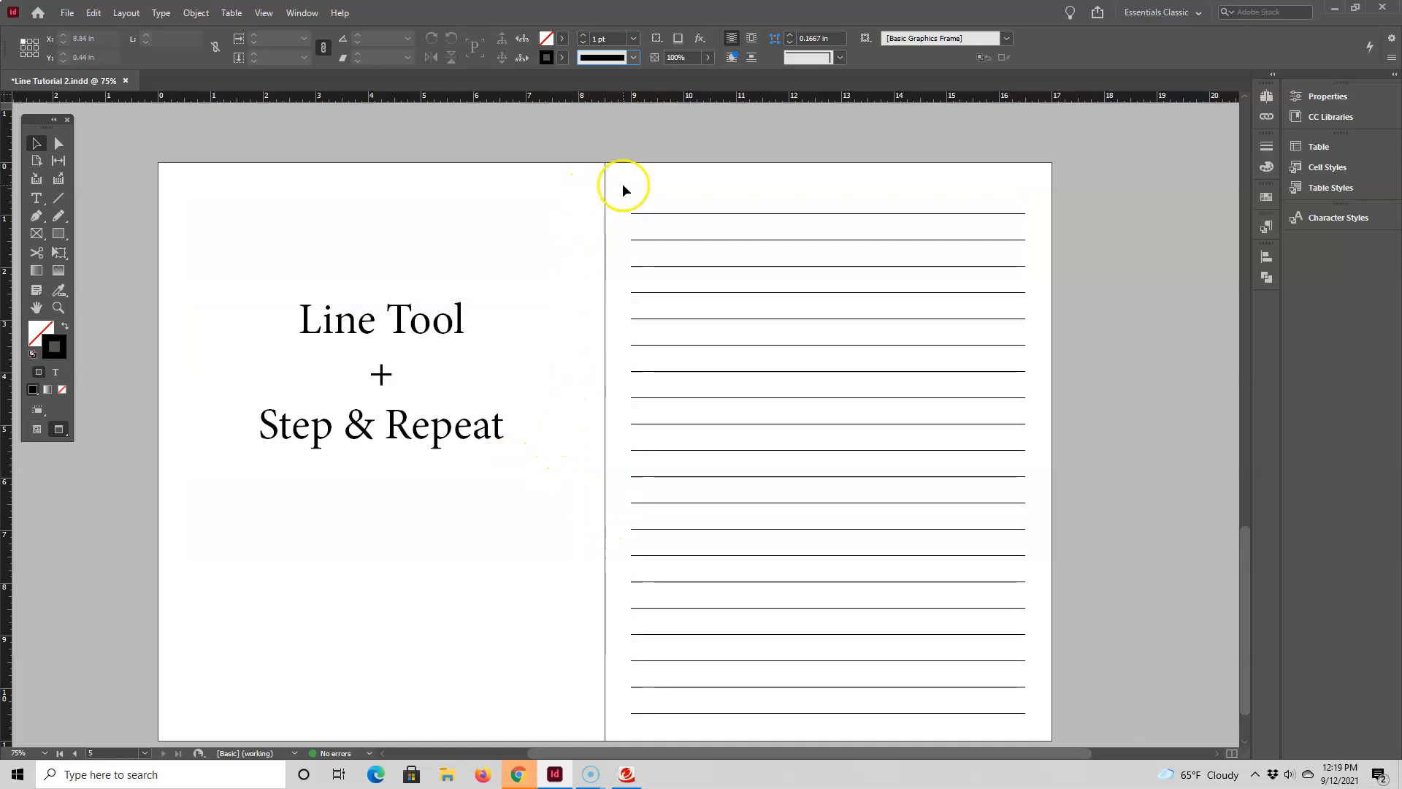
mouse_move(1032, 300)
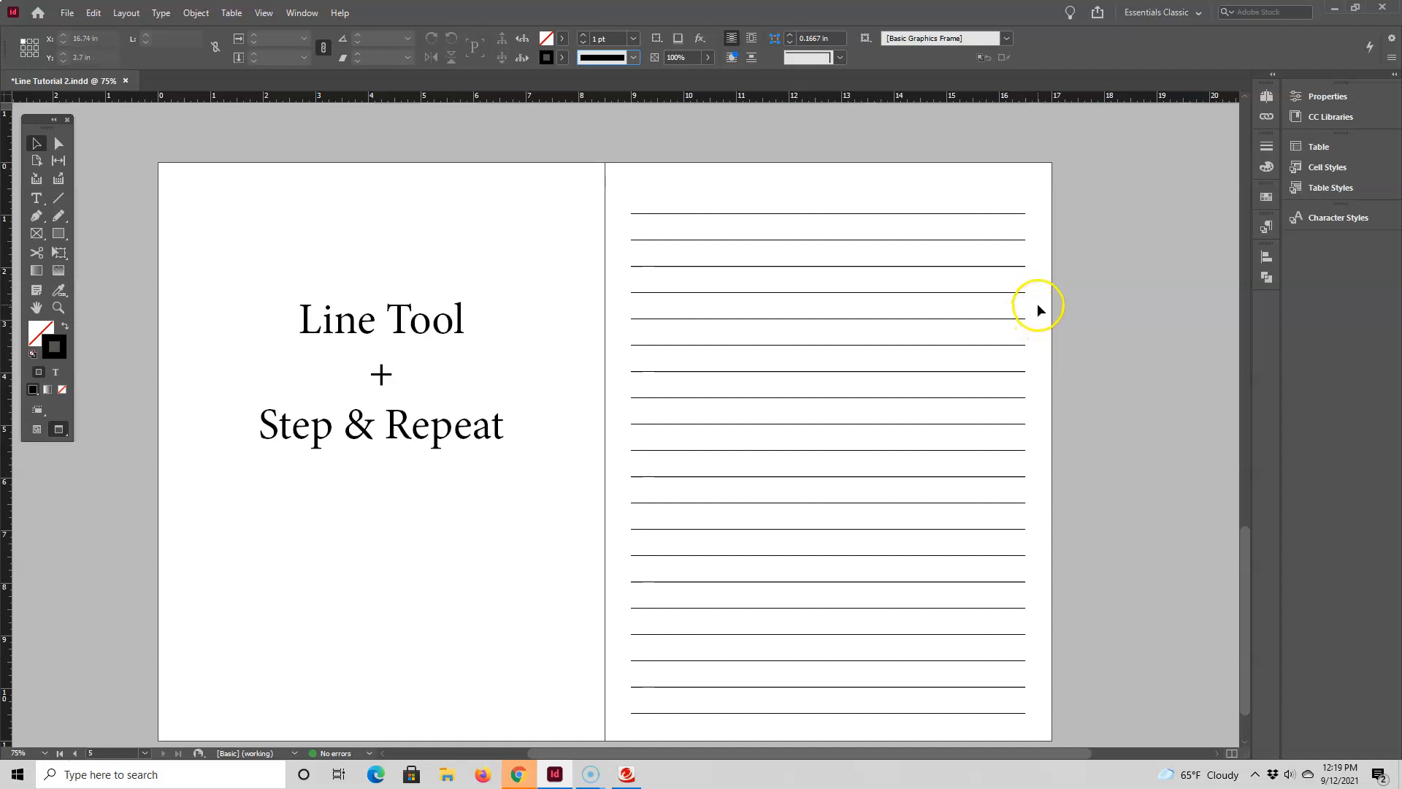
mouse_move(1033, 248)
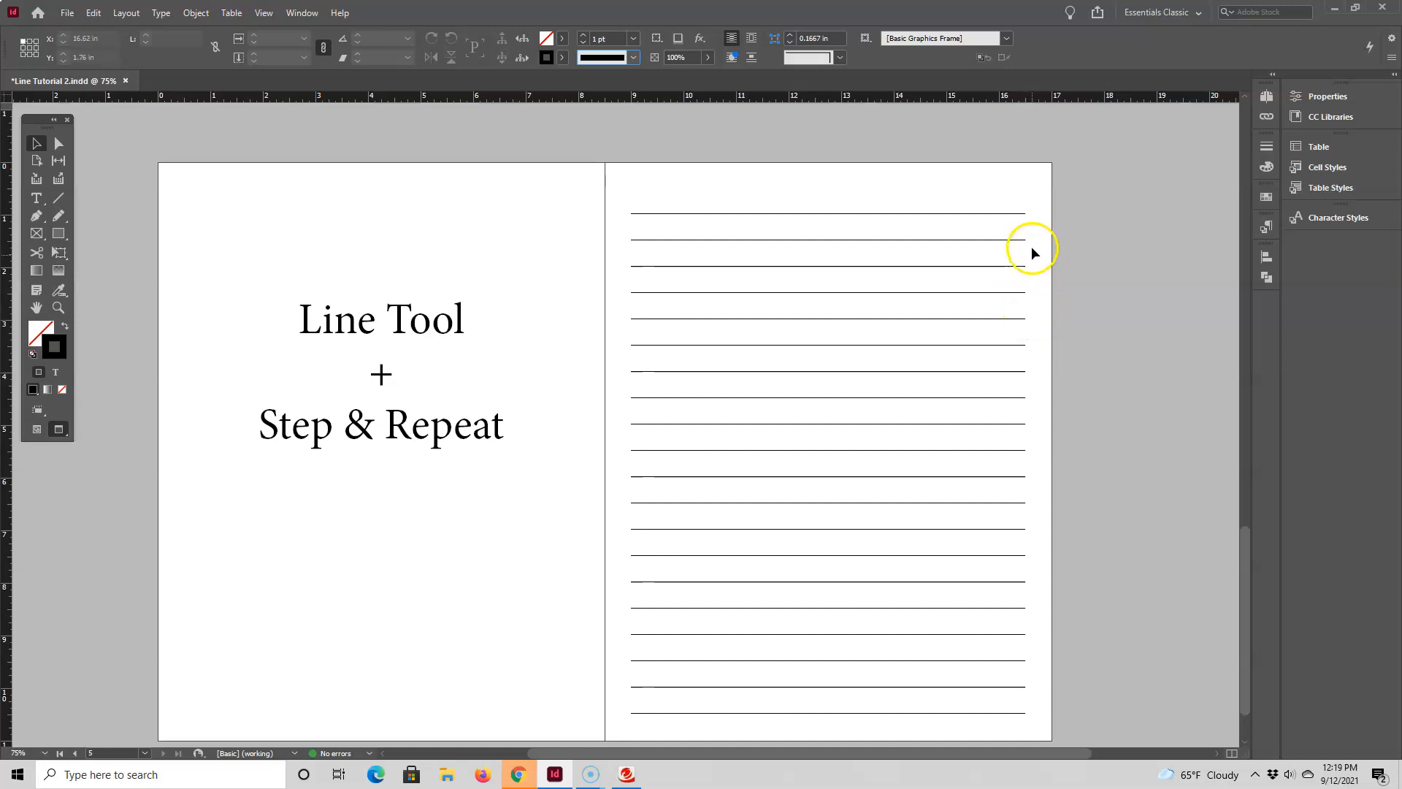
mouse_move(615, 197)
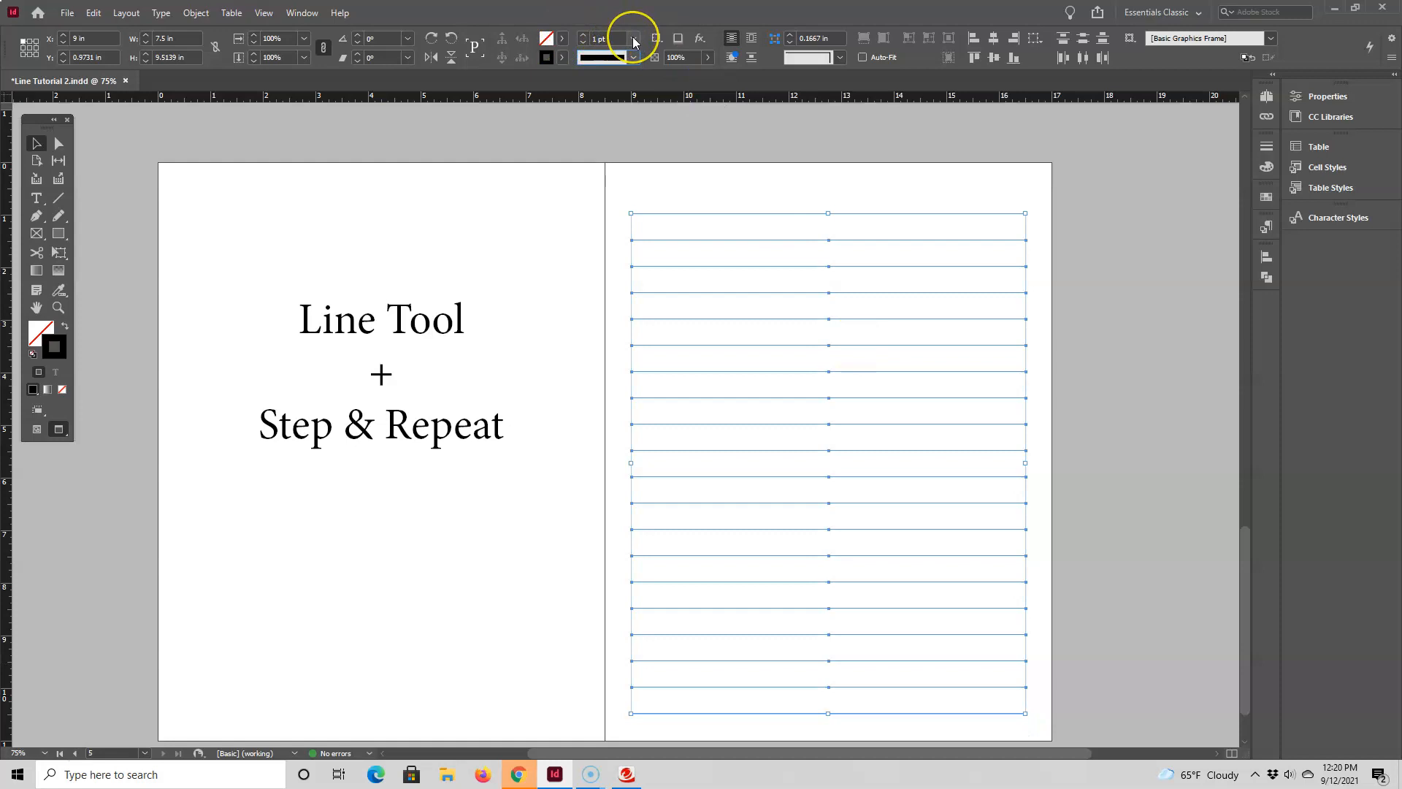
left_click(635, 38)
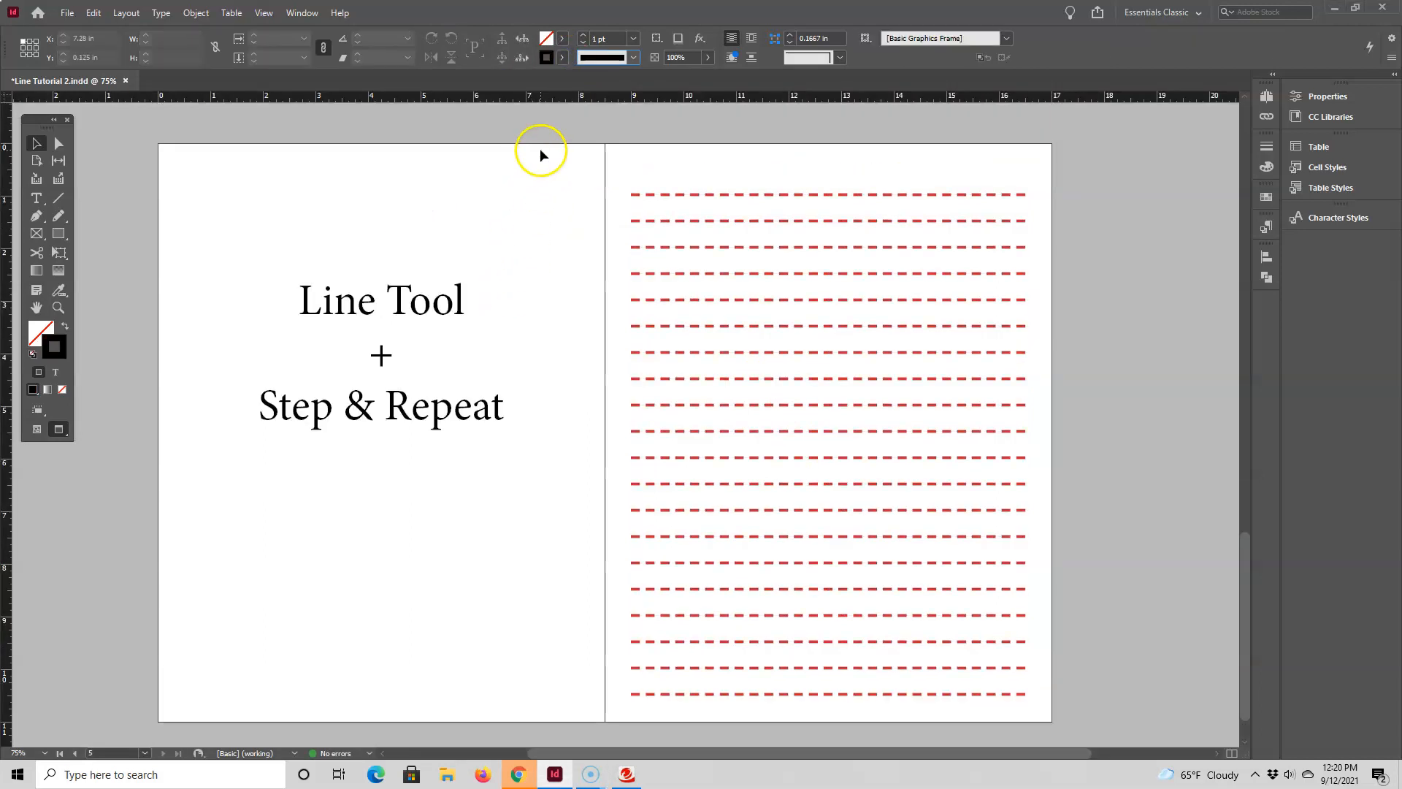
mouse_move(619, 153)
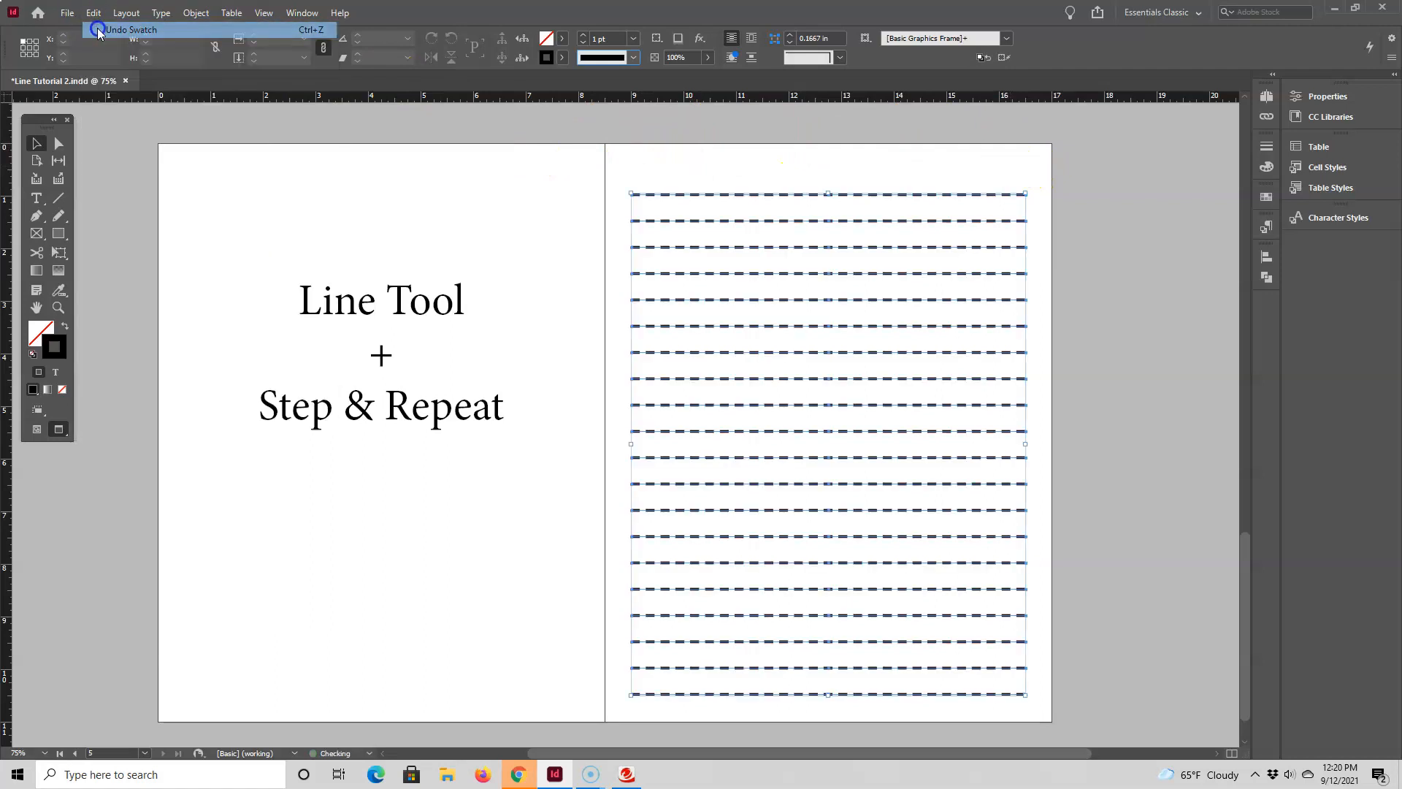
left_click(93, 13)
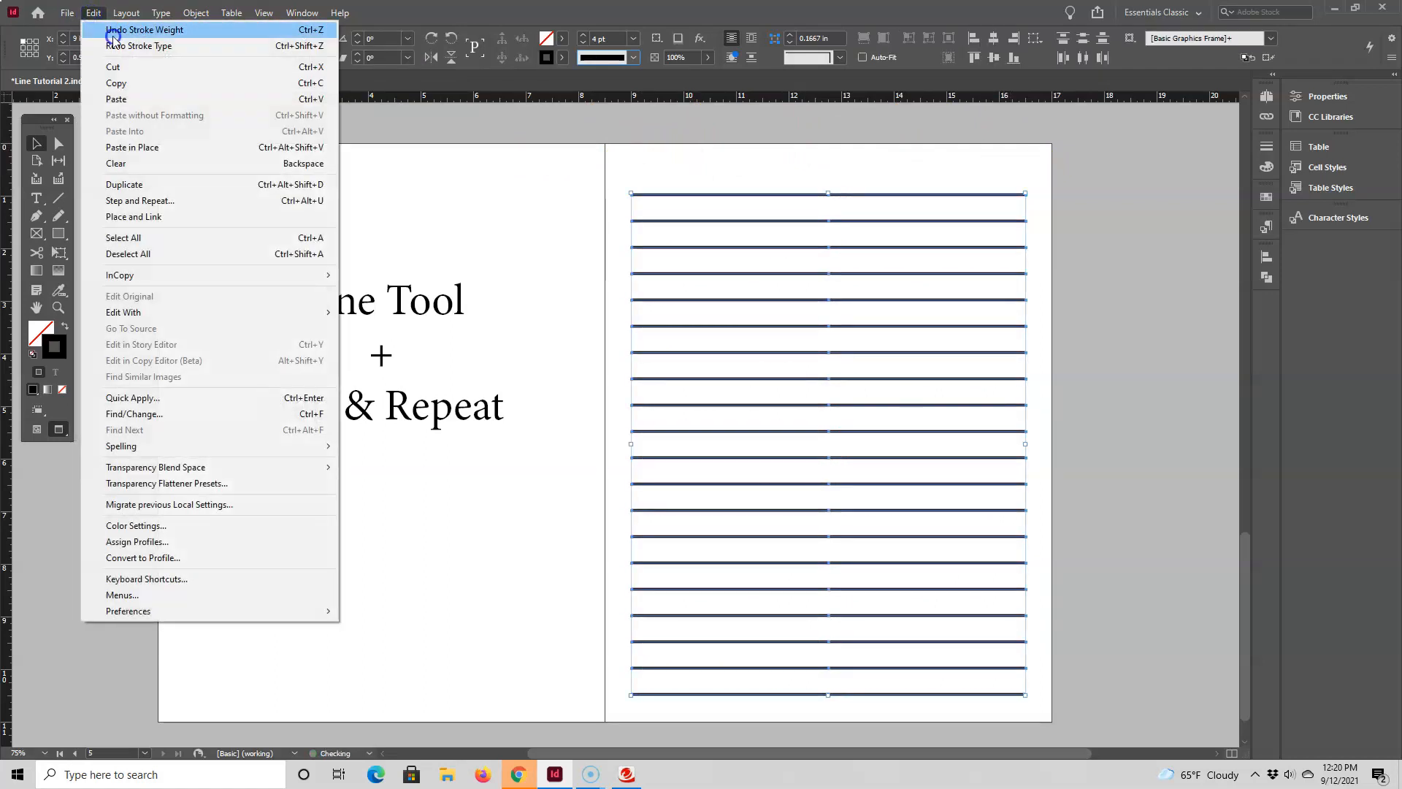
left_click(144, 29)
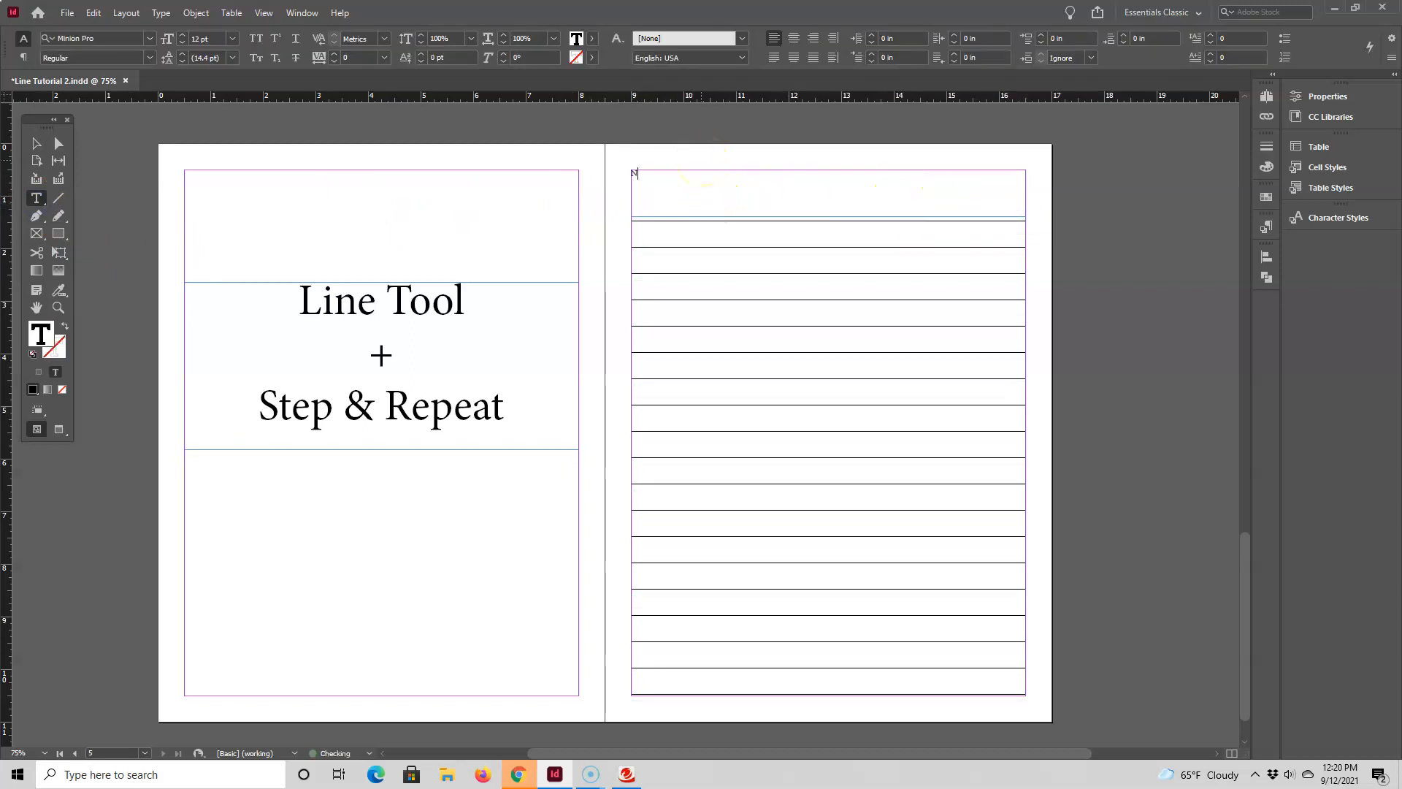
Add a 'Notes' heading in The Secret script font at a much larger size
type("Notes")
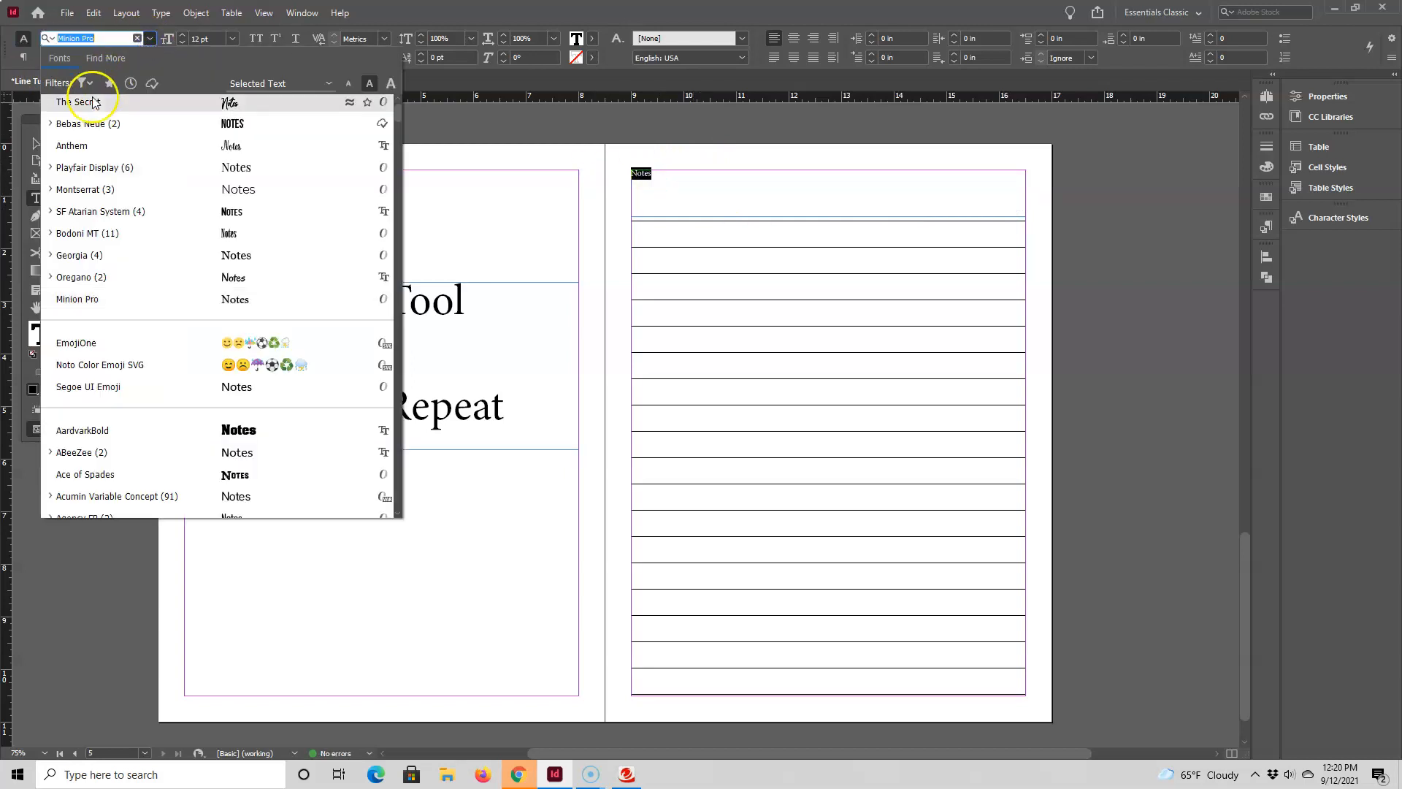
left_click(81, 102)
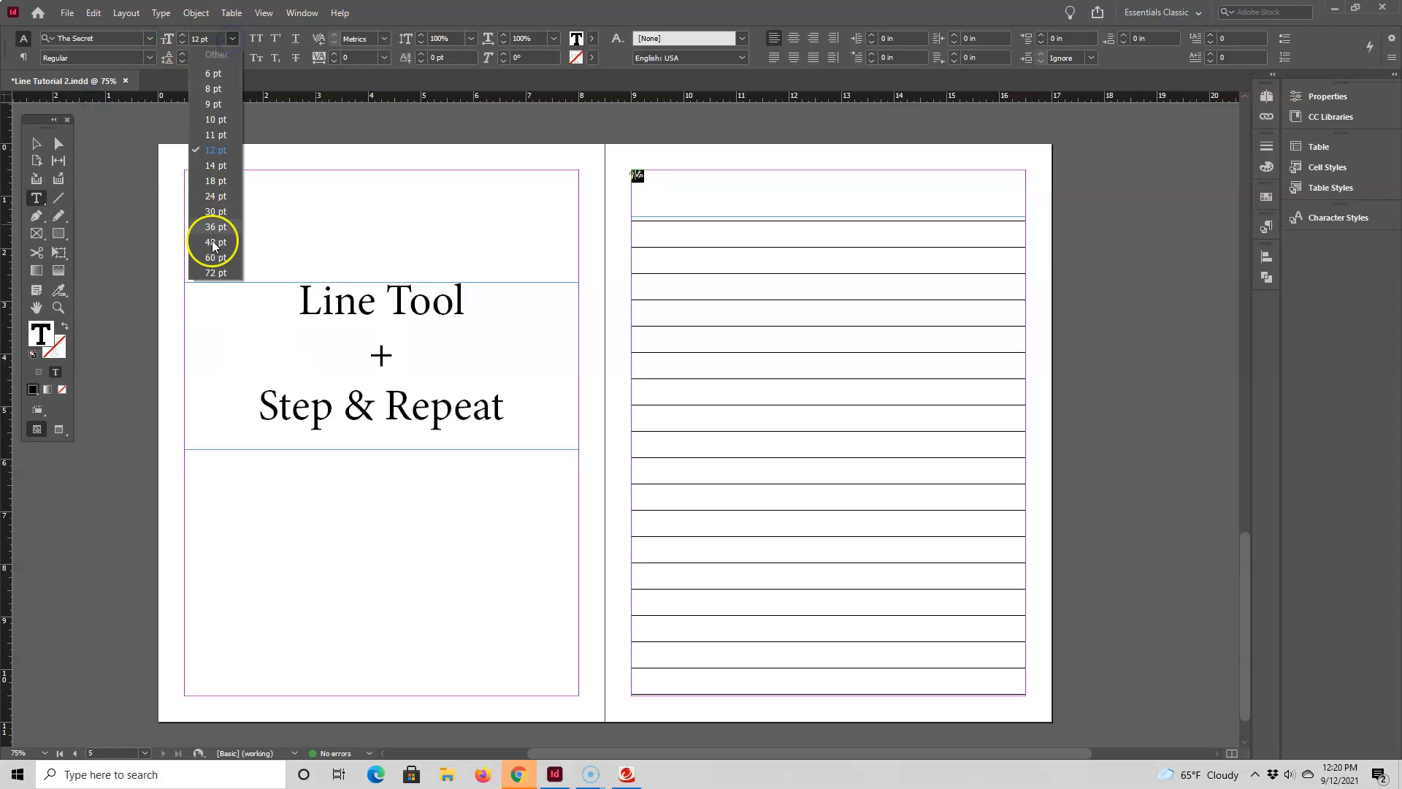
left_click(215, 241)
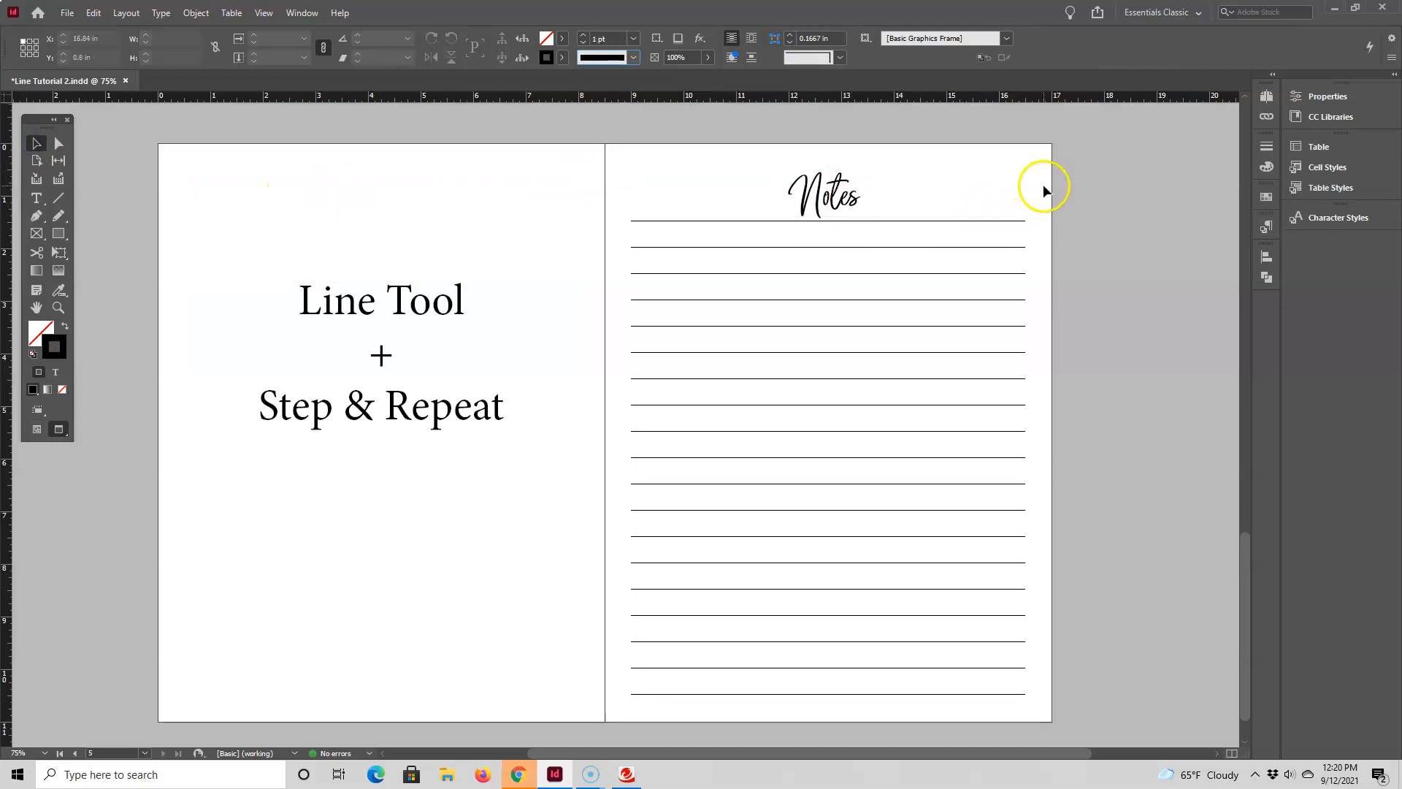
mouse_move(1038, 188)
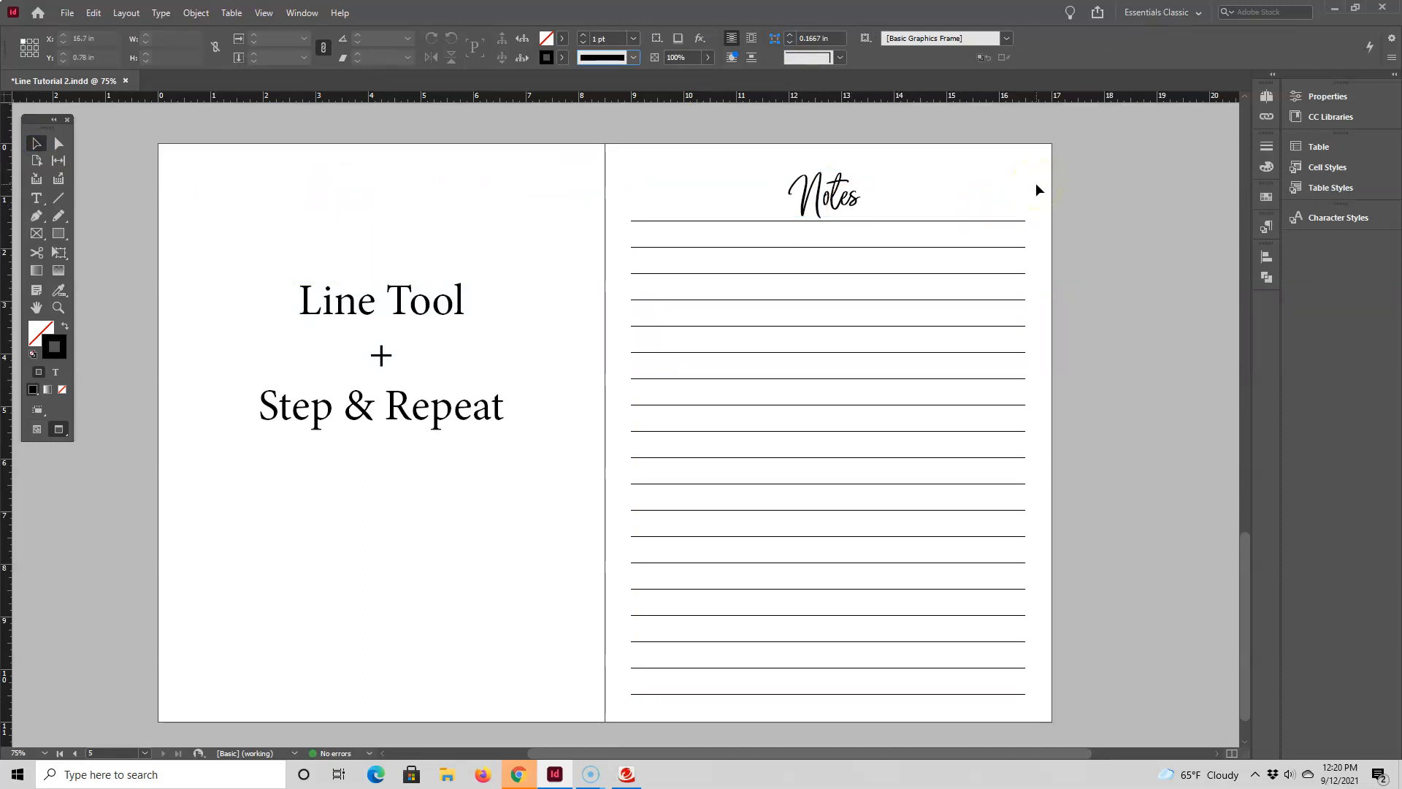